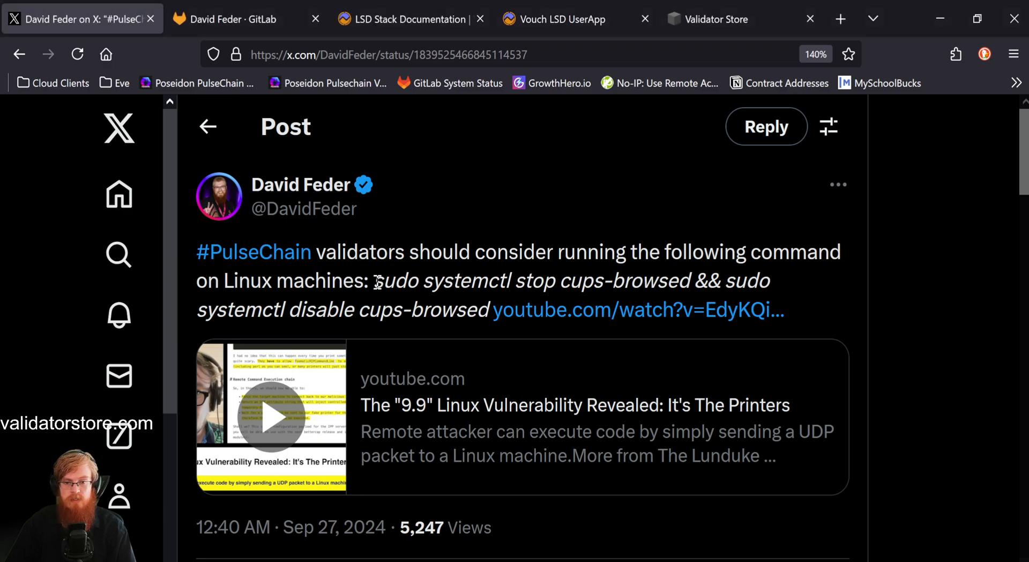
Highlight the cups-browsed stop/disable command in the X security post
{"action": "left_click_drag", "start_coordinate": [375, 280], "coordinate": [487, 308]}
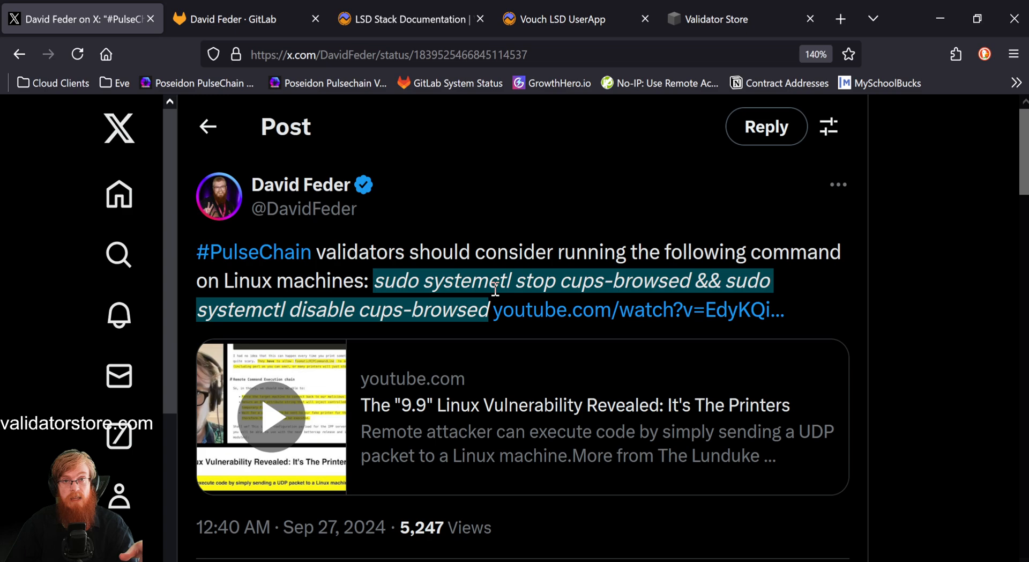
{"action": "left_click", "coordinate": [676, 271]}
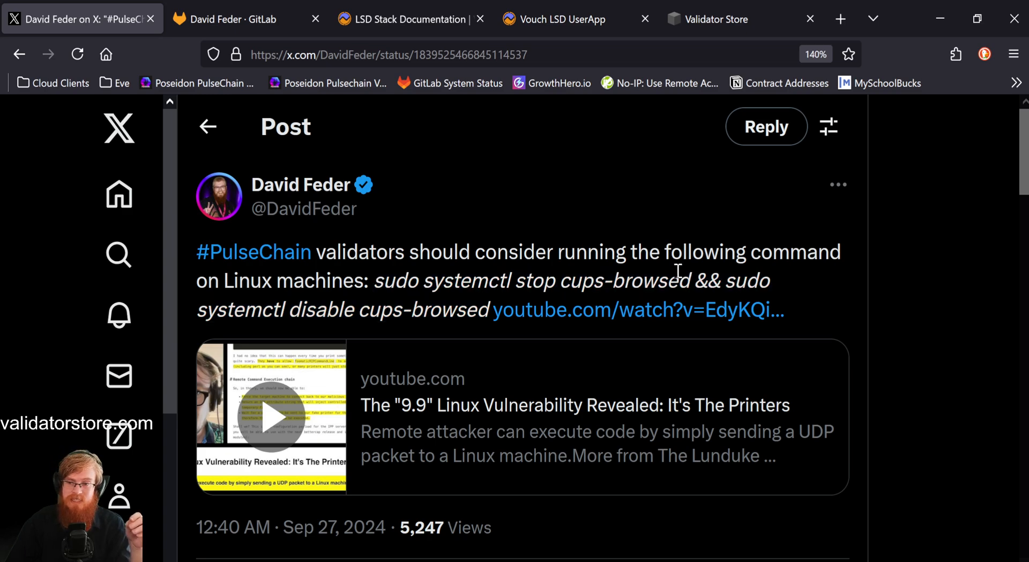
{"action": "double_click", "coordinate": [536, 280]}
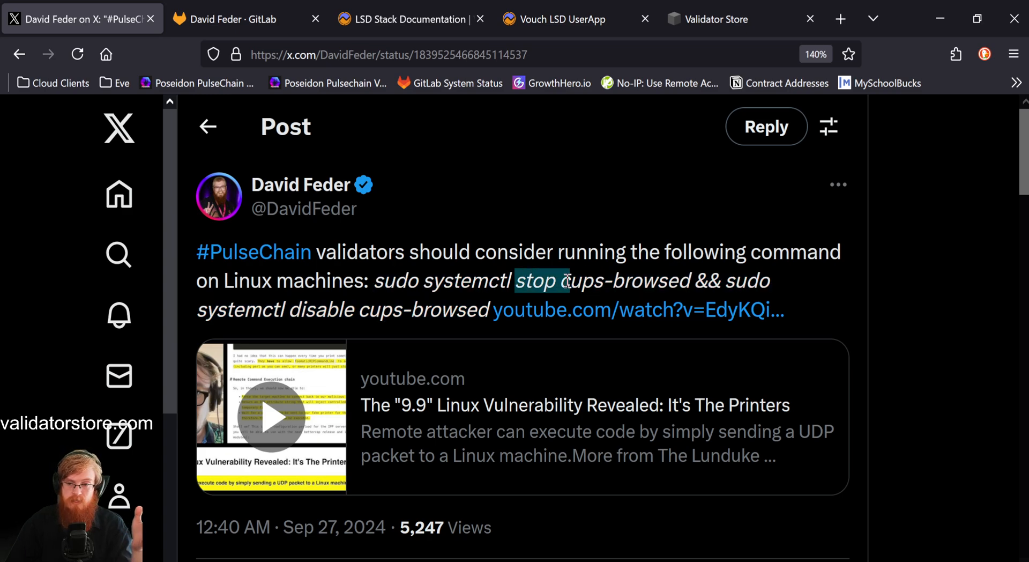
{"action": "double_click", "coordinate": [322, 309]}
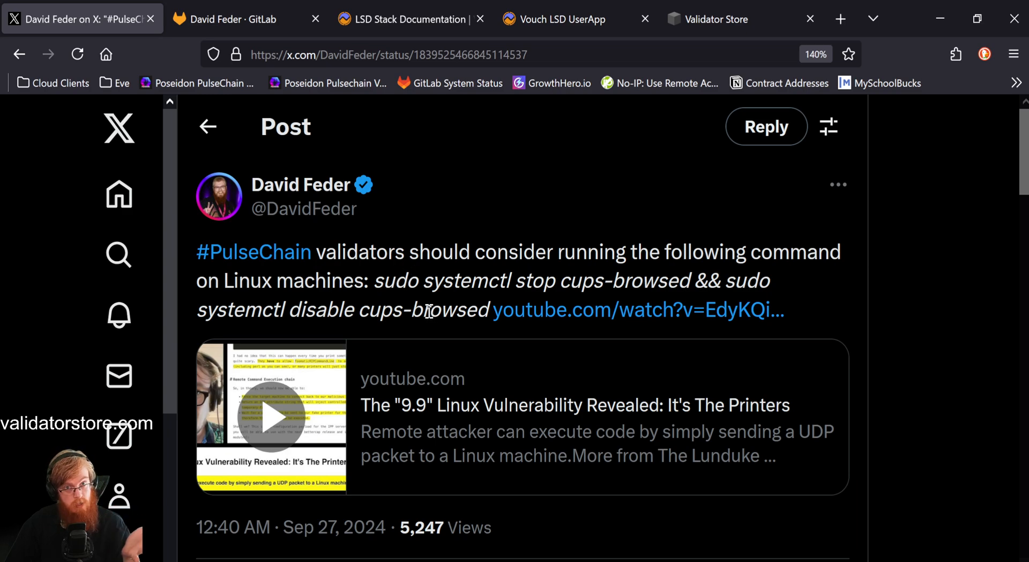
{"action": "mouse_move", "coordinate": [618, 302]}
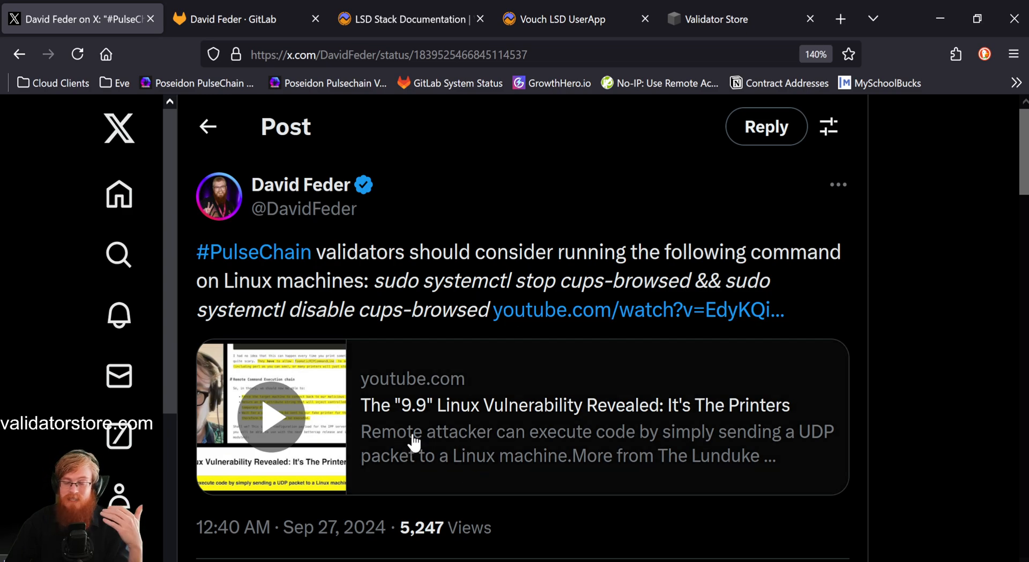
{"action": "mouse_move", "coordinate": [686, 440]}
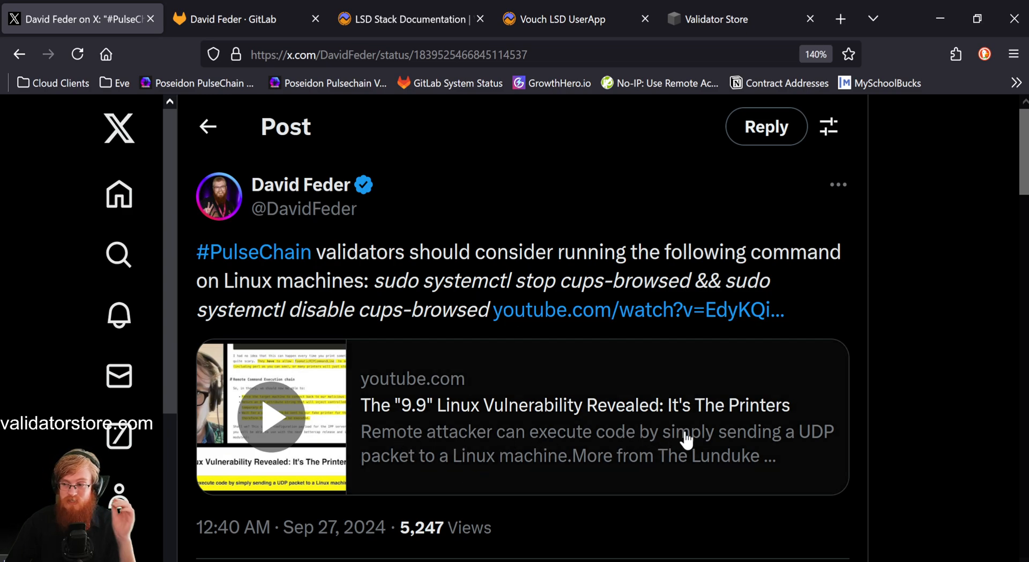
{"action": "mouse_move", "coordinate": [472, 441]}
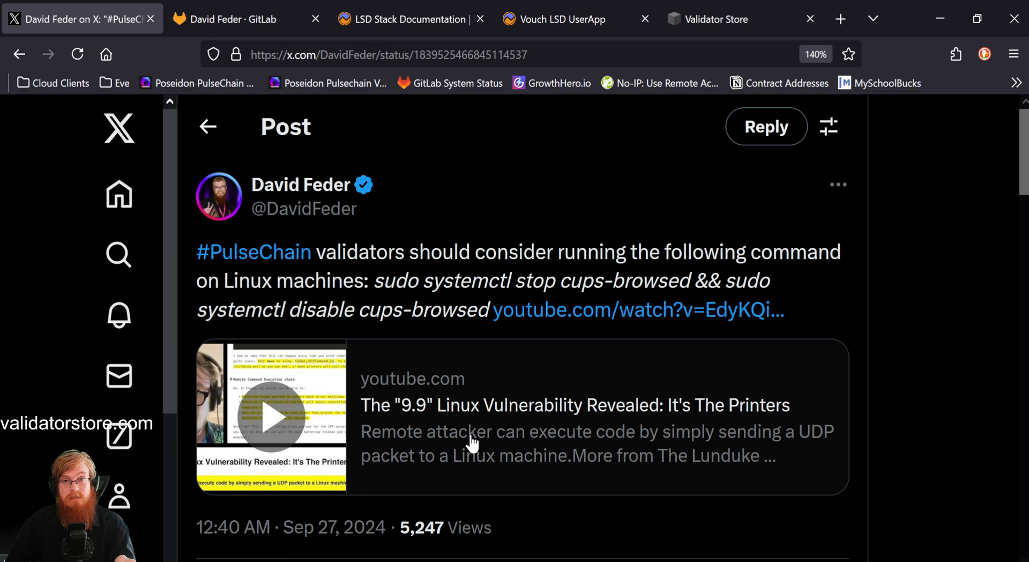
{"action": "mouse_move", "coordinate": [530, 461]}
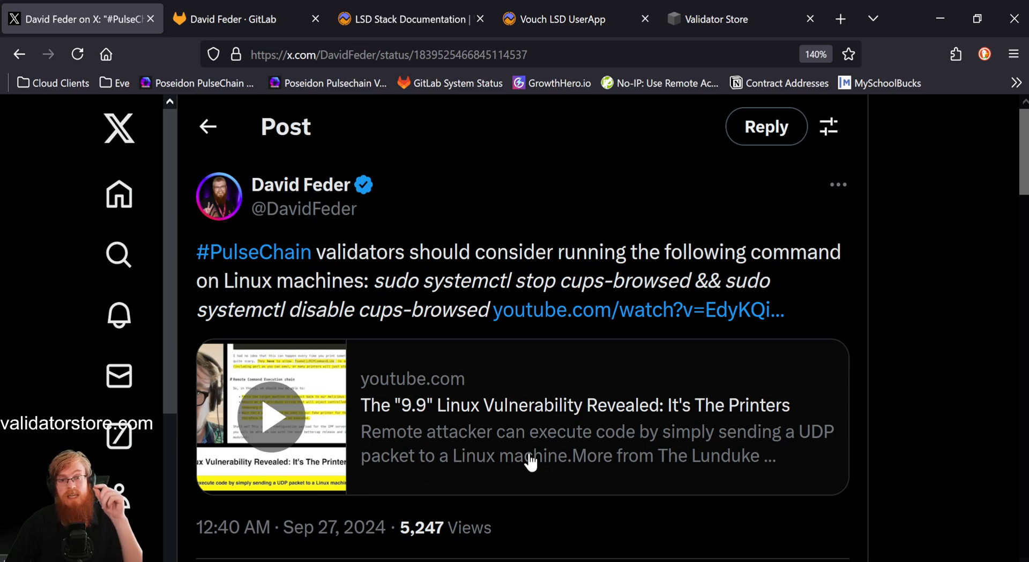
{"action": "mouse_move", "coordinate": [609, 278]}
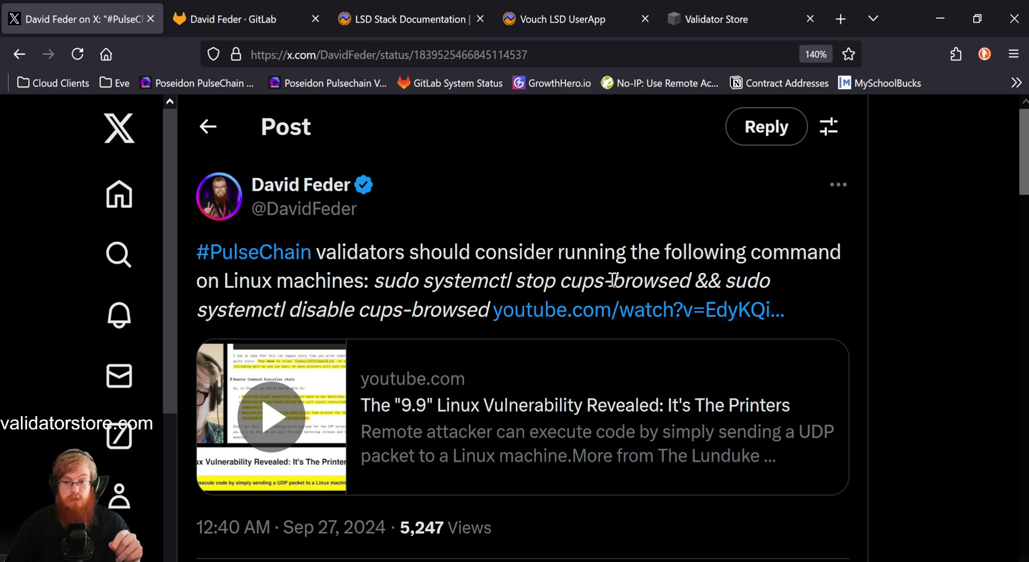
{"action": "mouse_move", "coordinate": [551, 344]}
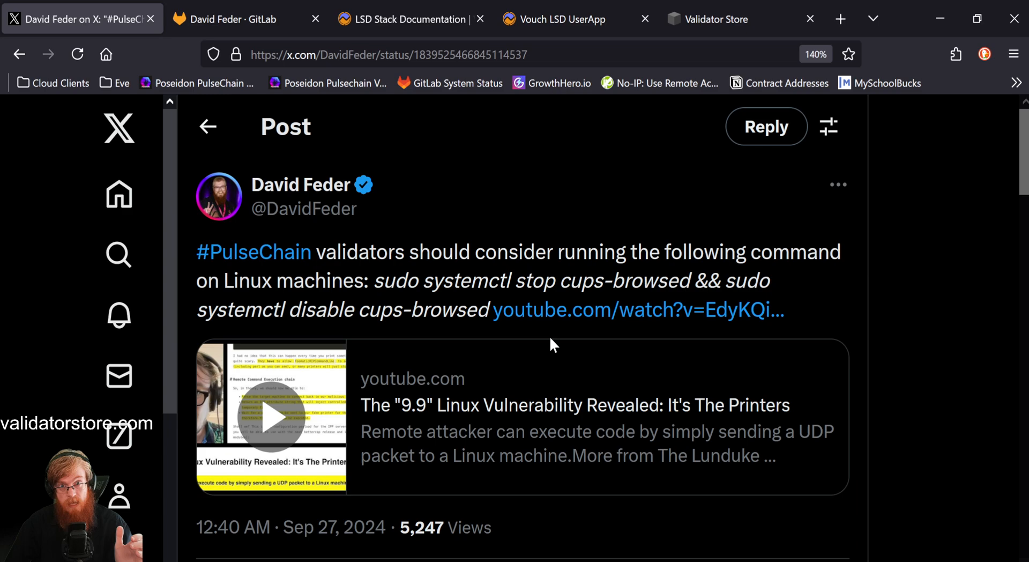
{"action": "mouse_move", "coordinate": [380, 280]}
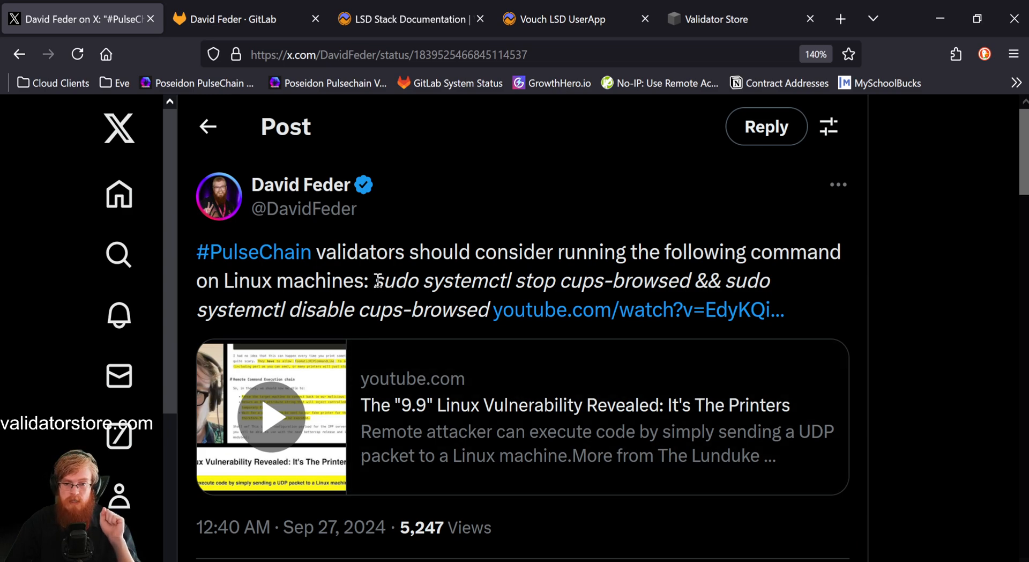
{"action": "left_click_drag", "start_coordinate": [376, 280], "coordinate": [490, 309]}
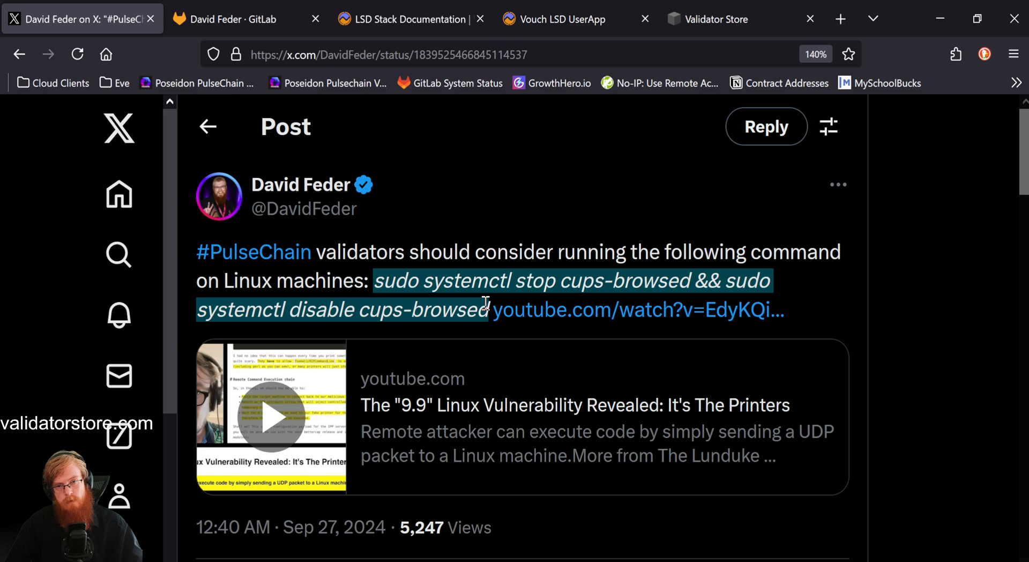
{"action": "mouse_move", "coordinate": [412, 279]}
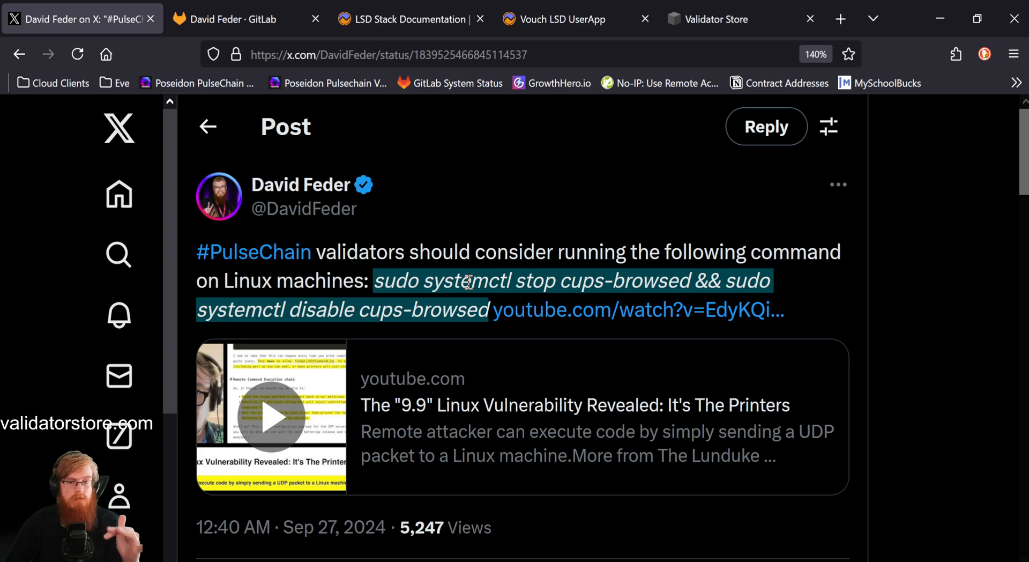
{"action": "mouse_move", "coordinate": [565, 423]}
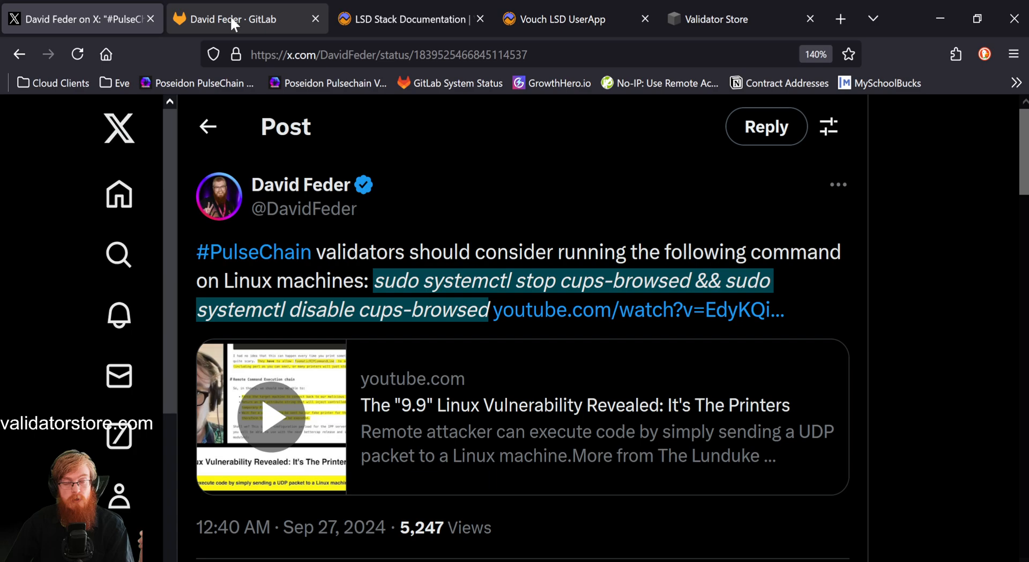
From the GitLab profile's Personal projects, enter the PulseChain Validators project
{"action": "left_click", "coordinate": [229, 20]}
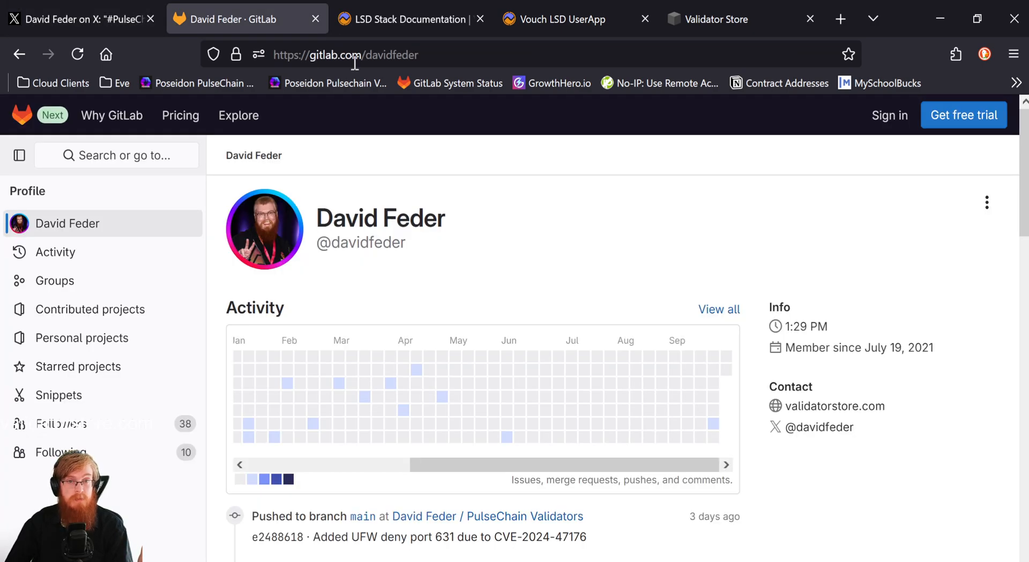
{"action": "mouse_move", "coordinate": [441, 511]}
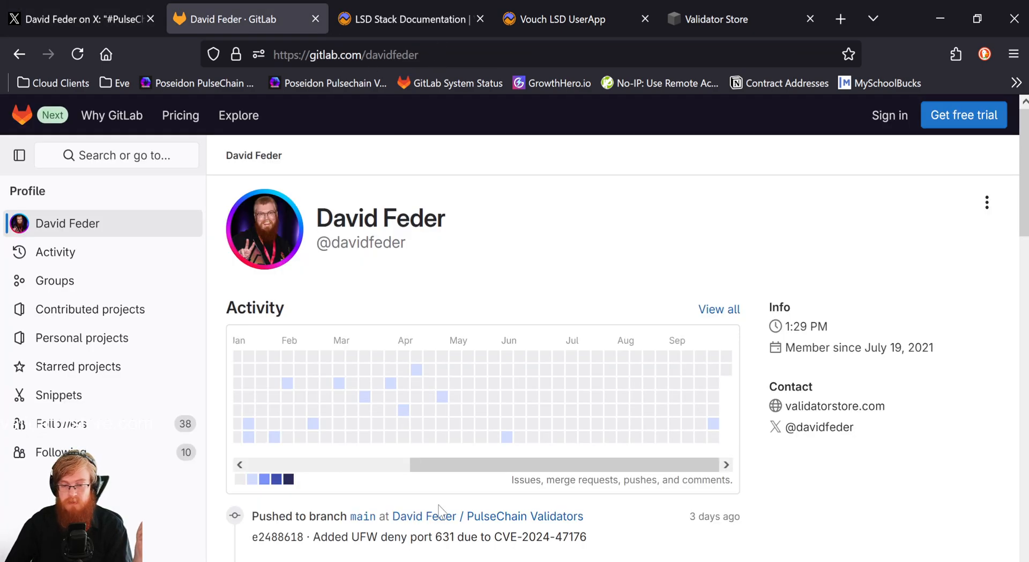
{"action": "scroll", "scroll_direction": "down", "scroll_amount": 3}
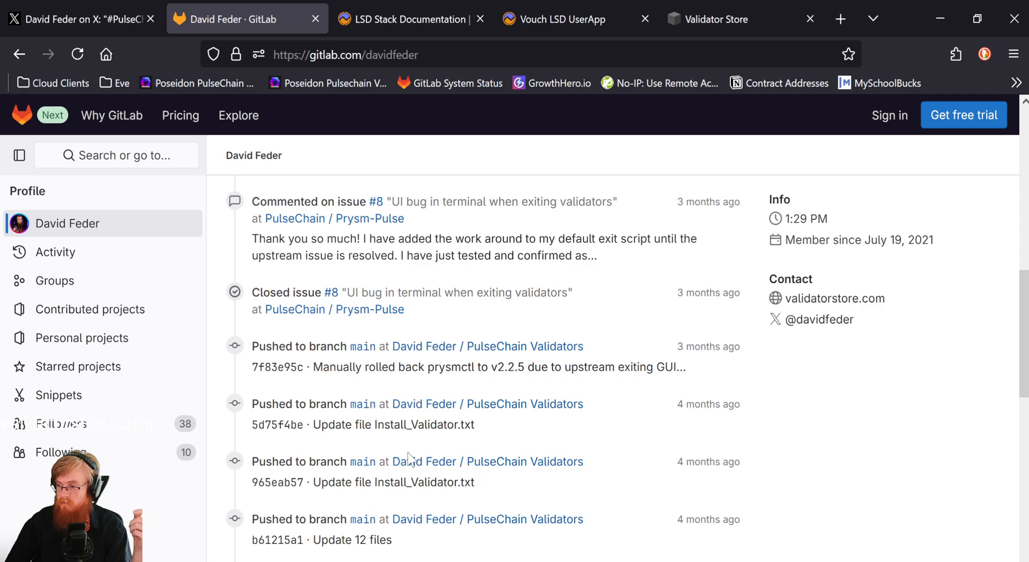
{"action": "scroll", "scroll_direction": "down", "scroll_amount": 3}
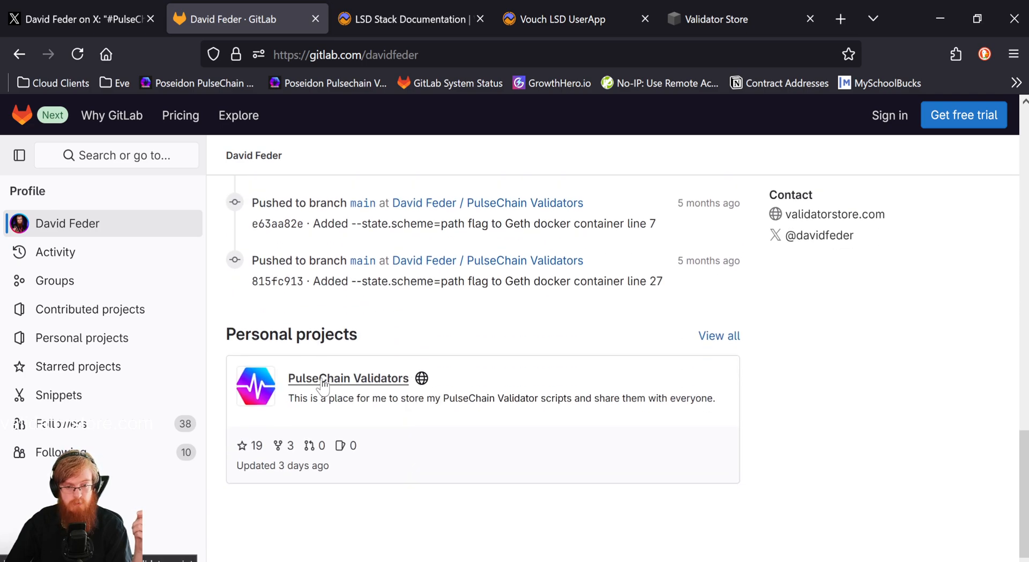
{"action": "left_click", "coordinate": [347, 378]}
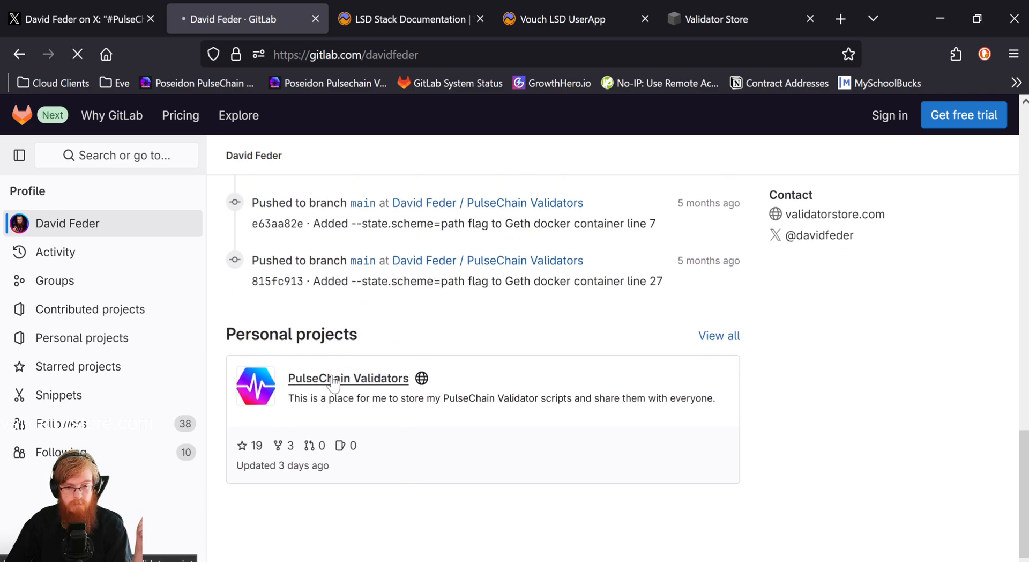
{"action": "left_click", "coordinate": [348, 377]}
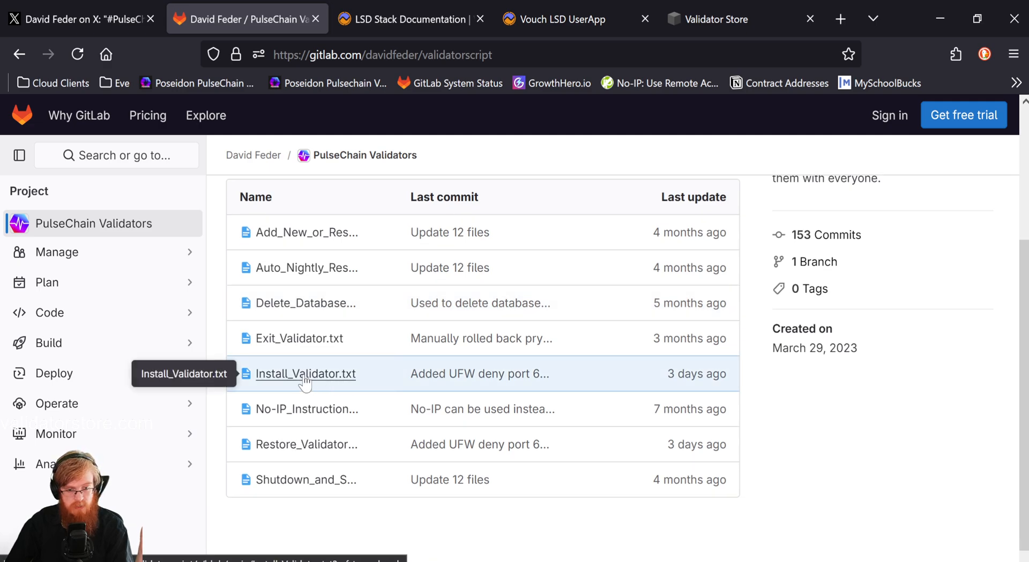
View Install_Validator.txt and highlight its 'sudo ufw deny 631' rule on line 5
{"action": "left_click", "coordinate": [306, 373]}
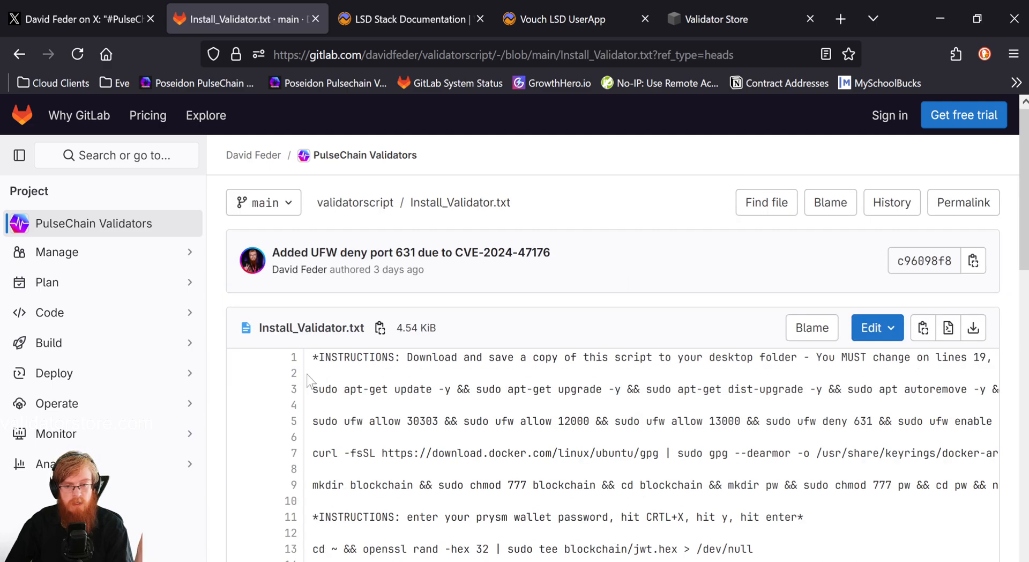
{"action": "mouse_move", "coordinate": [684, 420]}
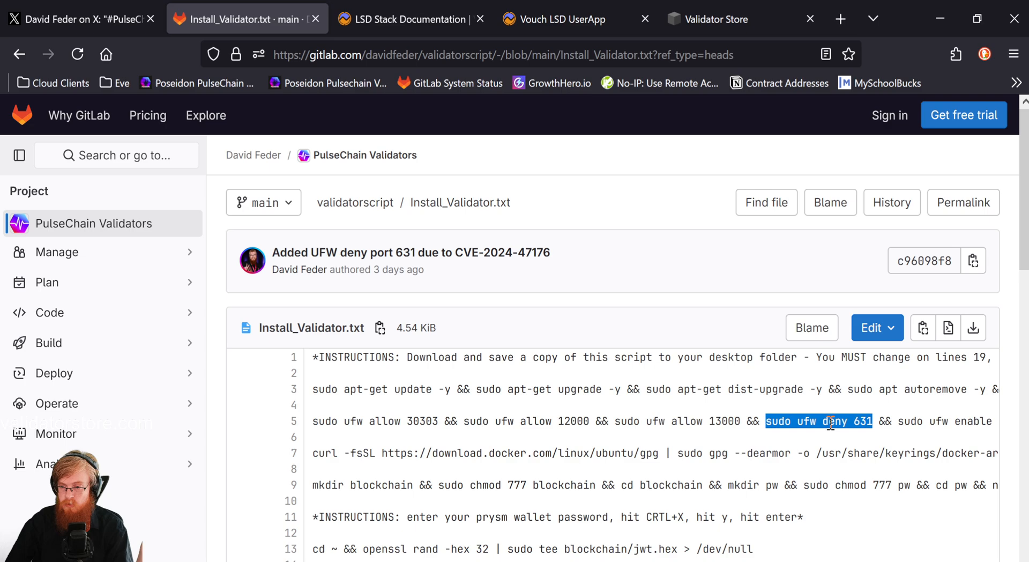
{"action": "mouse_move", "coordinate": [867, 420]}
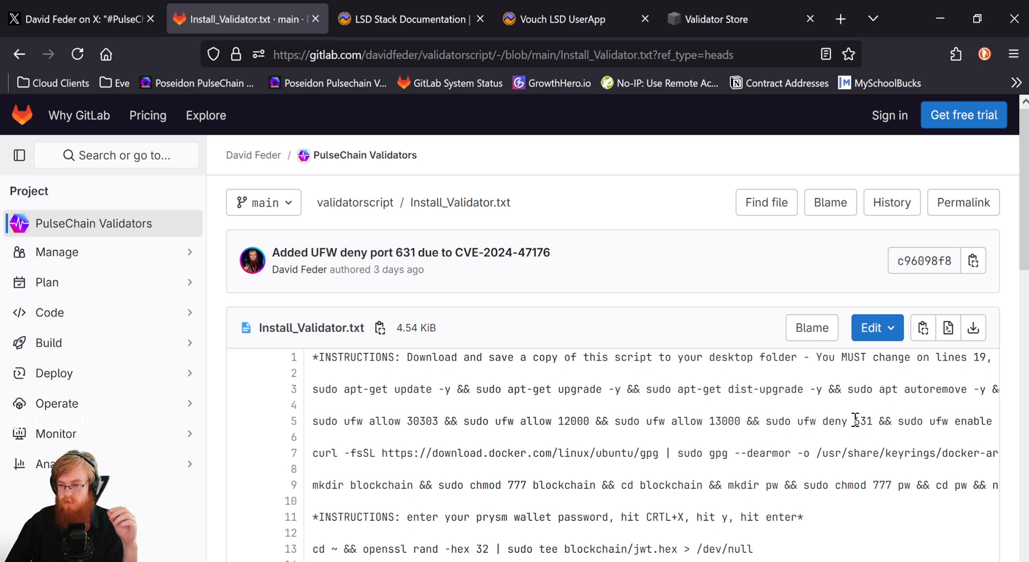
{"action": "double_click", "coordinate": [861, 420]}
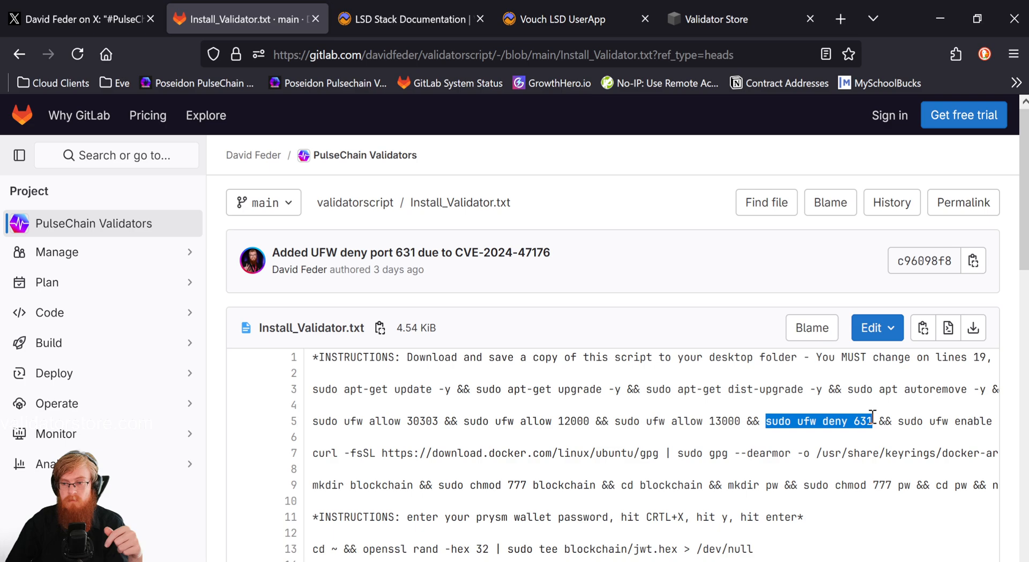
{"action": "mouse_move", "coordinate": [823, 388]}
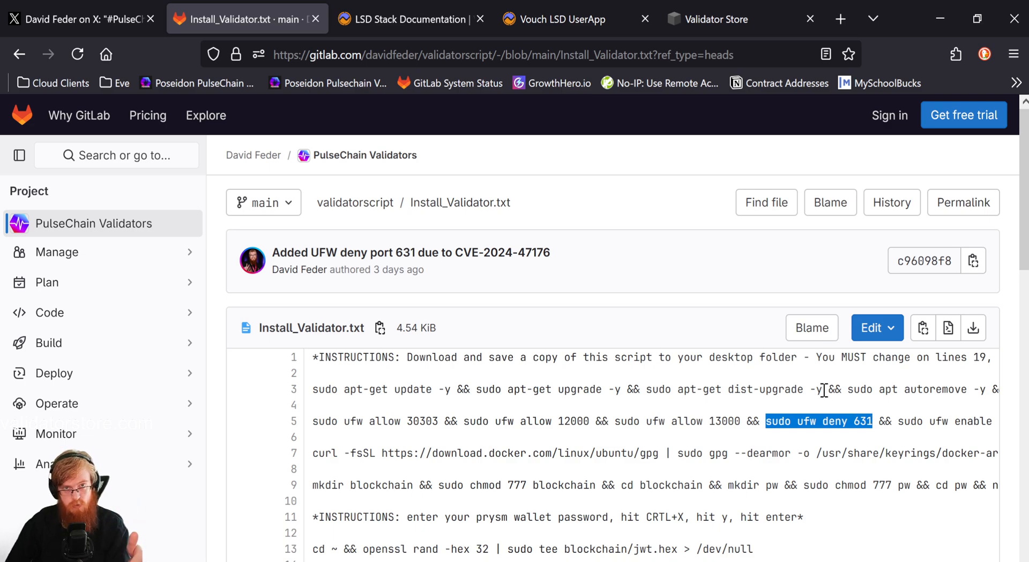
{"action": "mouse_move", "coordinate": [790, 420]}
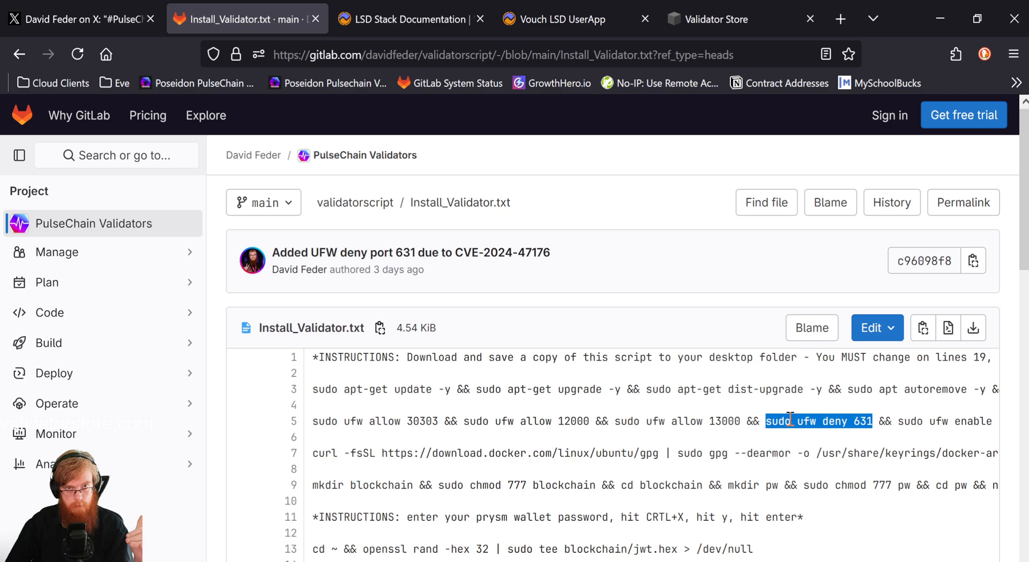
{"action": "mouse_move", "coordinate": [859, 419]}
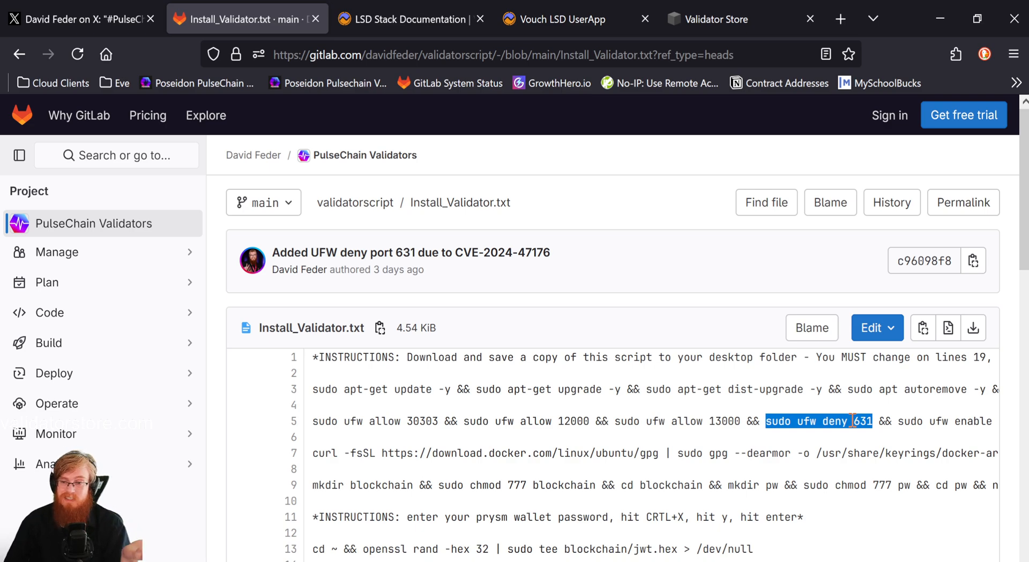
Revisit the cups-browsed X post, then return to Install_Validator.txt in GitLab
{"action": "left_click", "coordinate": [78, 18]}
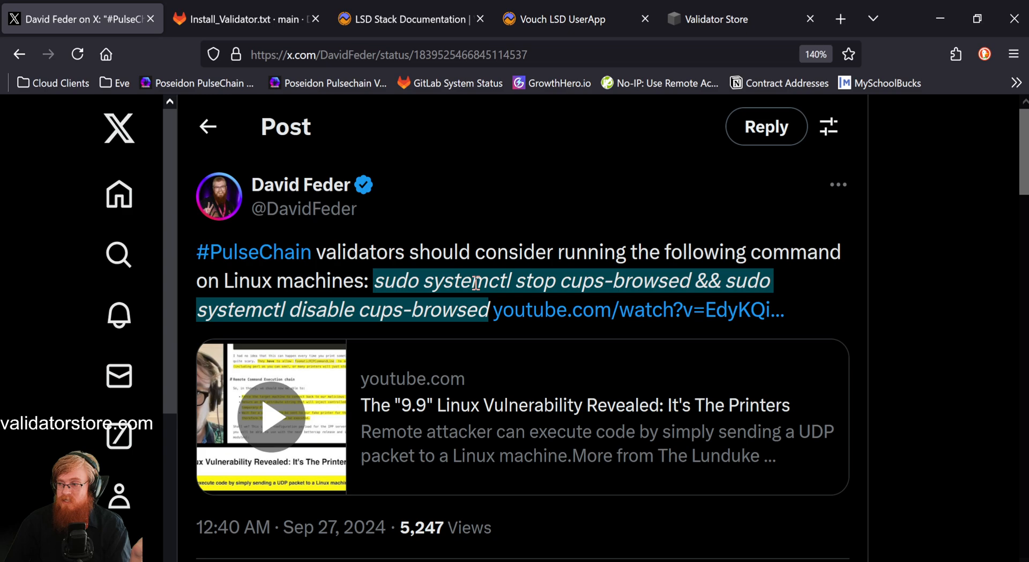
{"action": "mouse_move", "coordinate": [392, 314]}
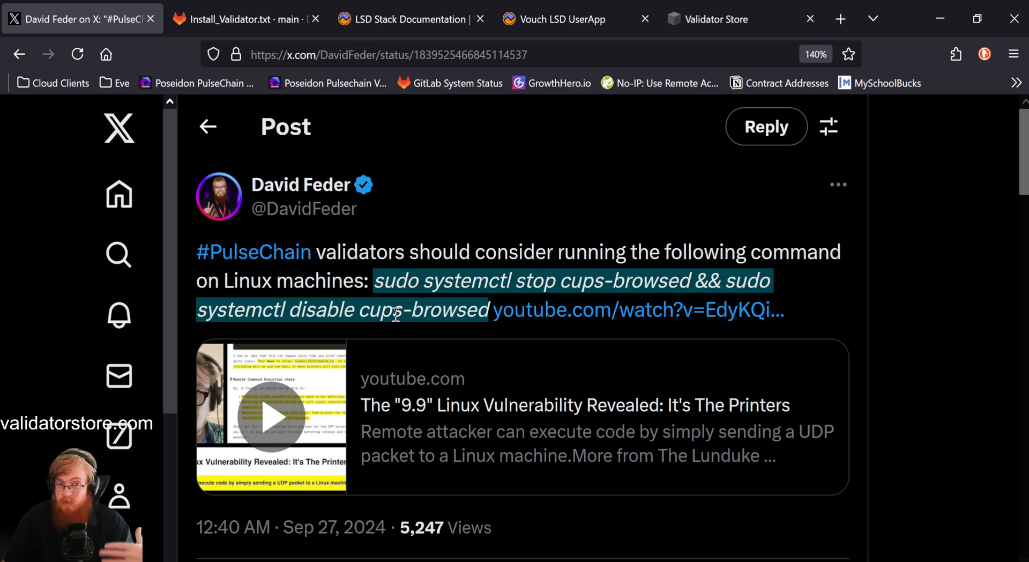
{"action": "left_click", "coordinate": [235, 19]}
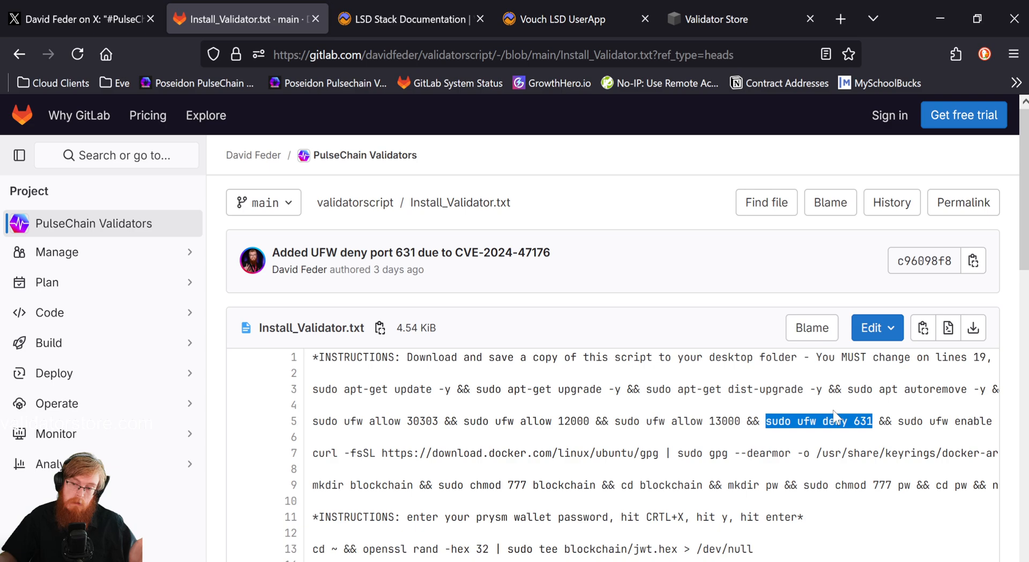
{"action": "mouse_move", "coordinate": [537, 327]}
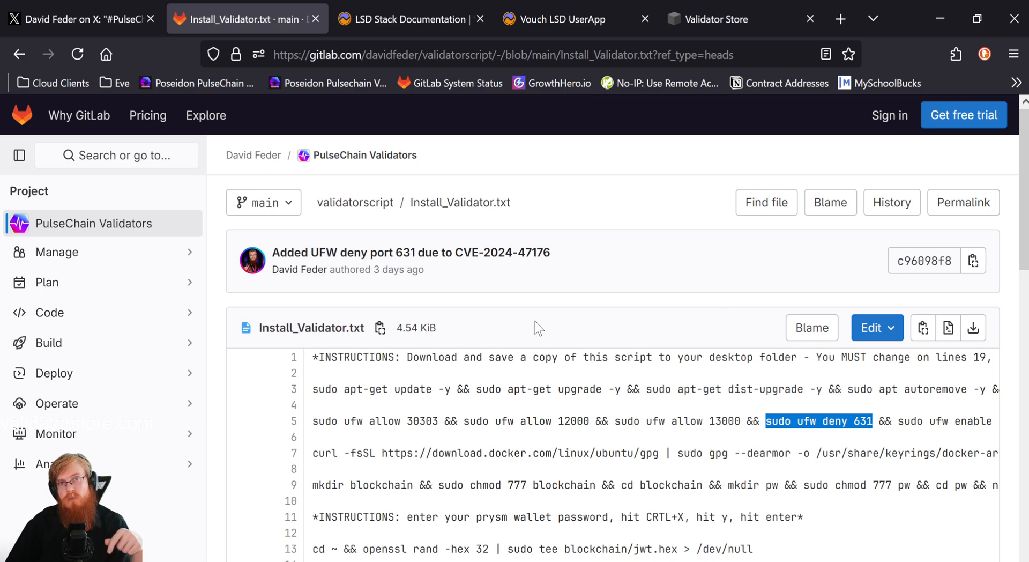
{"action": "mouse_move", "coordinate": [460, 202]}
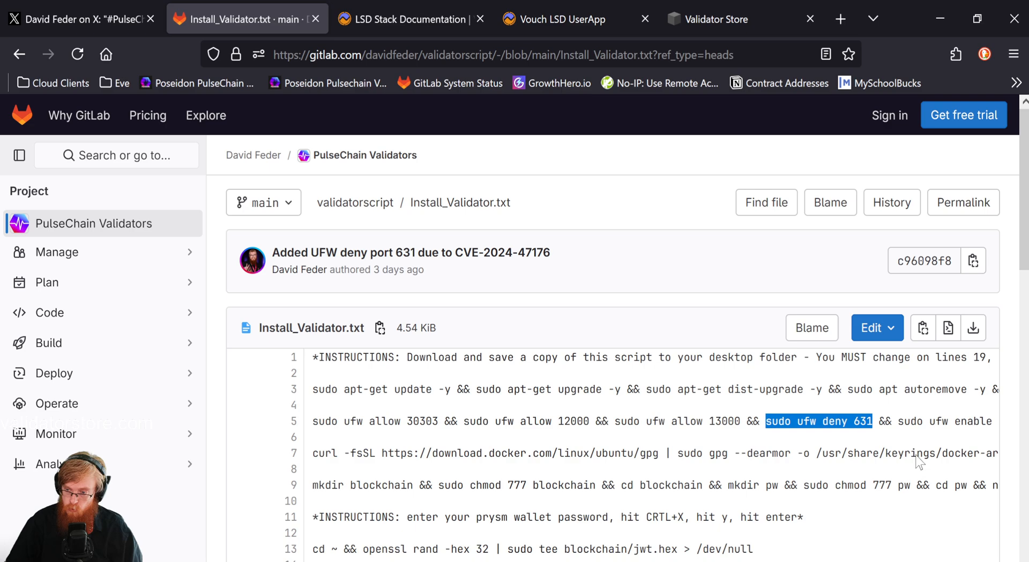
{"action": "mouse_move", "coordinate": [857, 419]}
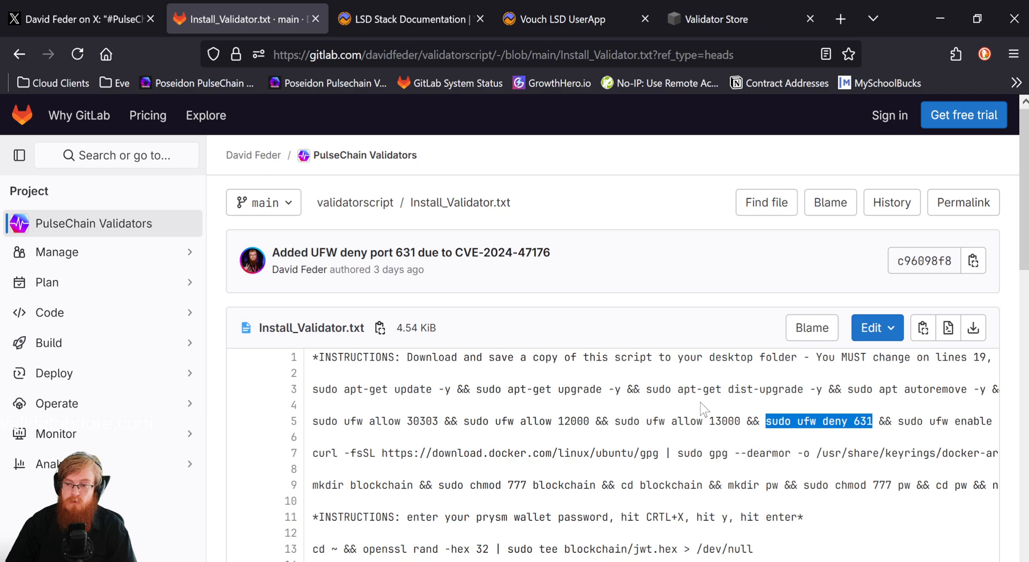
{"action": "mouse_move", "coordinate": [649, 415]}
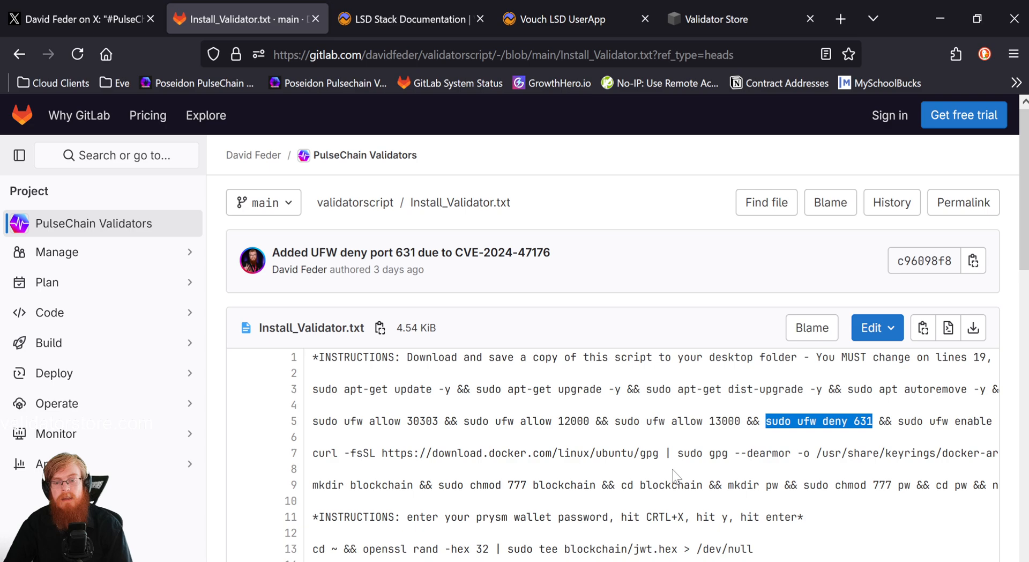
{"action": "mouse_move", "coordinate": [543, 419]}
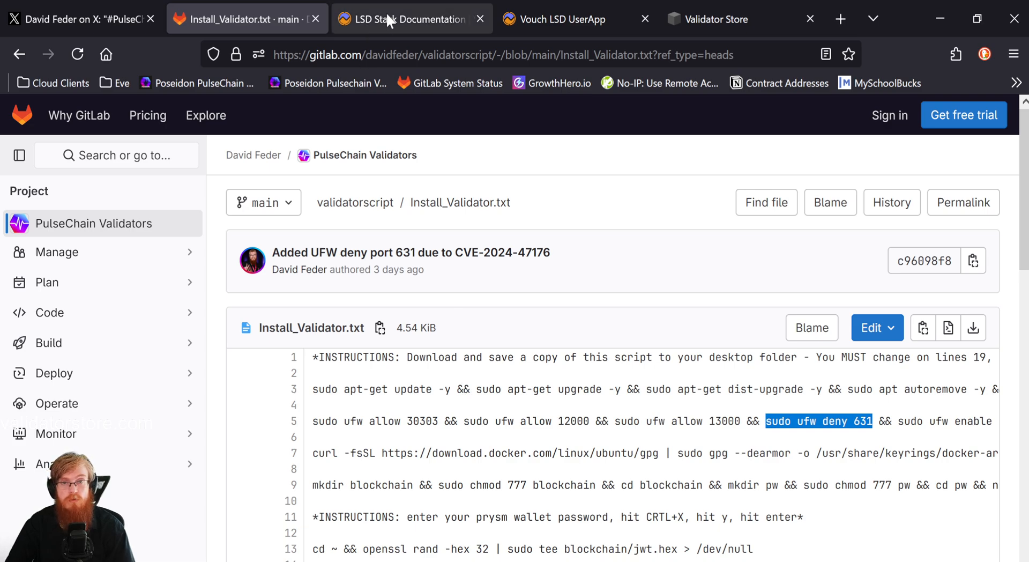
Bring up the Vouch LSD liquid staking homepage
{"action": "left_click", "coordinate": [407, 18]}
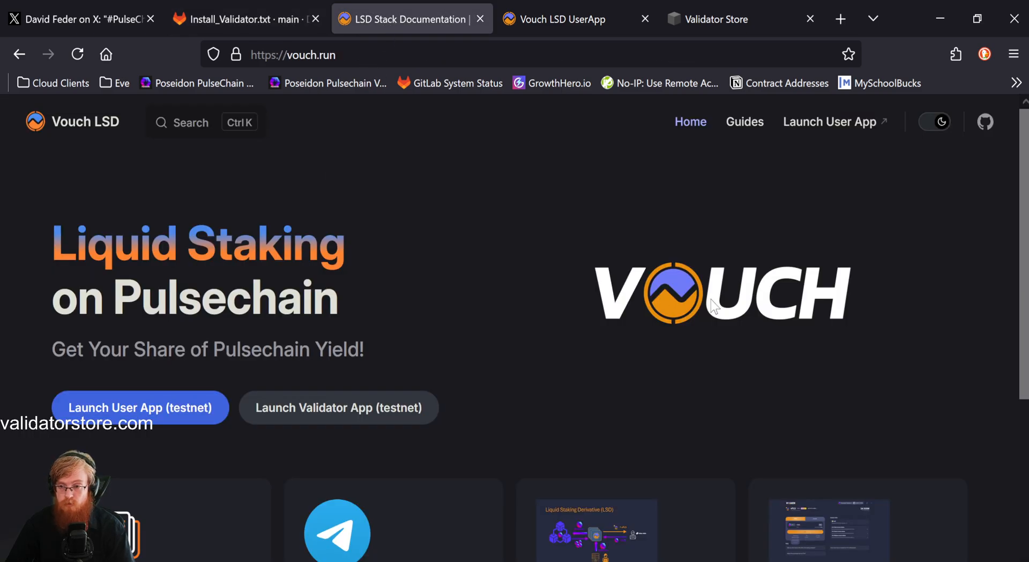
{"action": "mouse_move", "coordinate": [493, 311]}
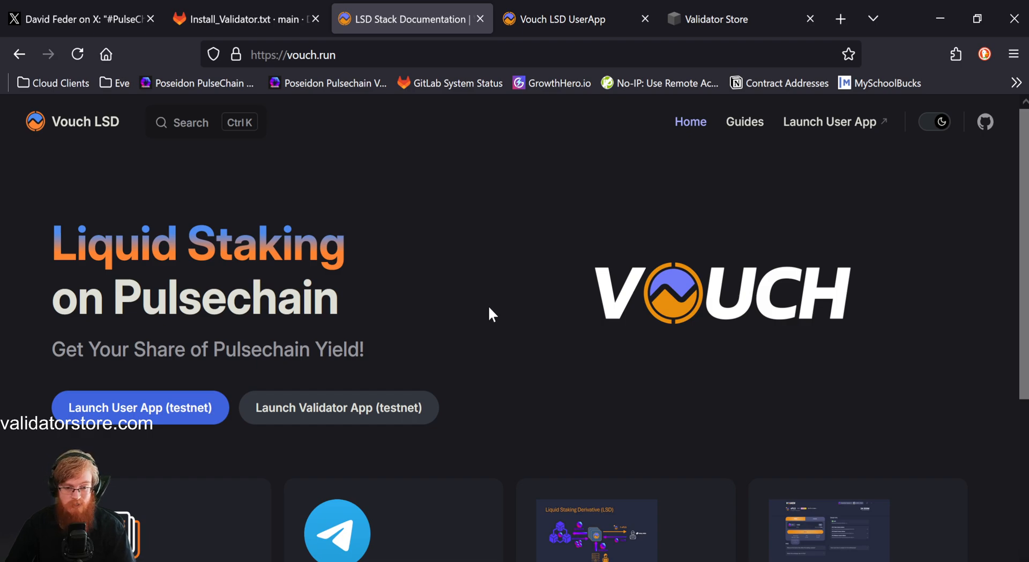
{"action": "mouse_move", "coordinate": [171, 435]}
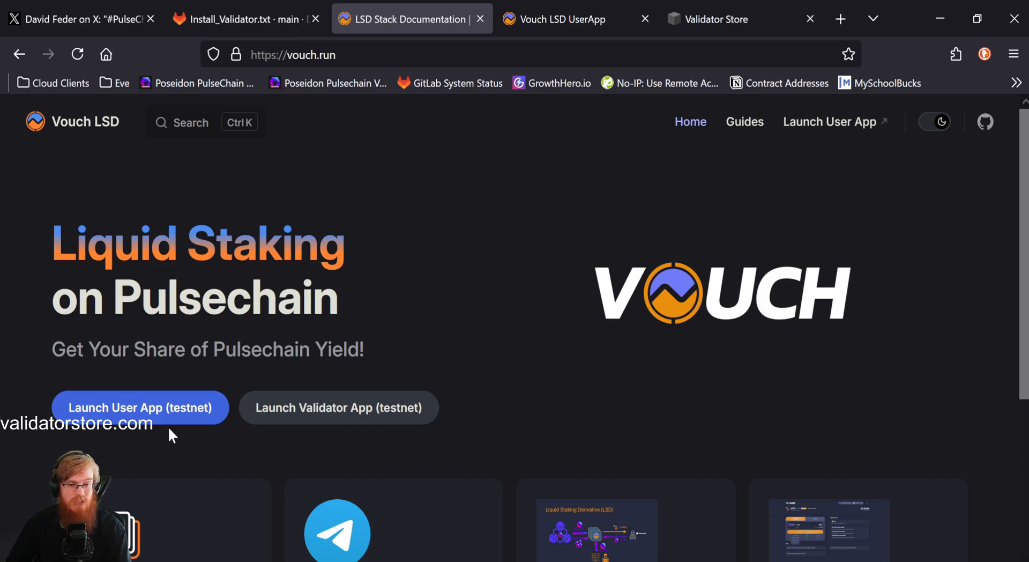
{"action": "mouse_move", "coordinate": [235, 425]}
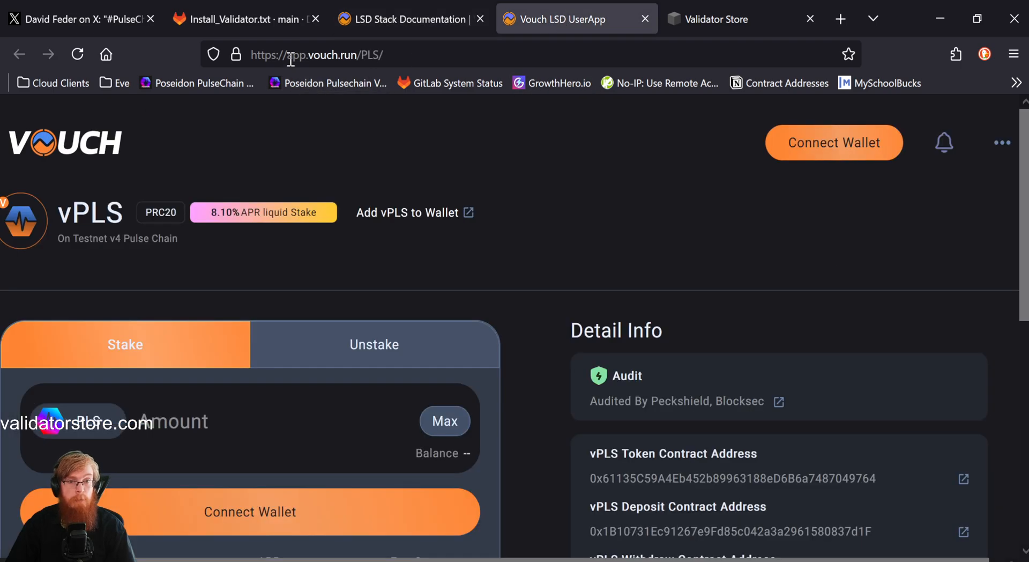
{"action": "mouse_move", "coordinate": [732, 138]}
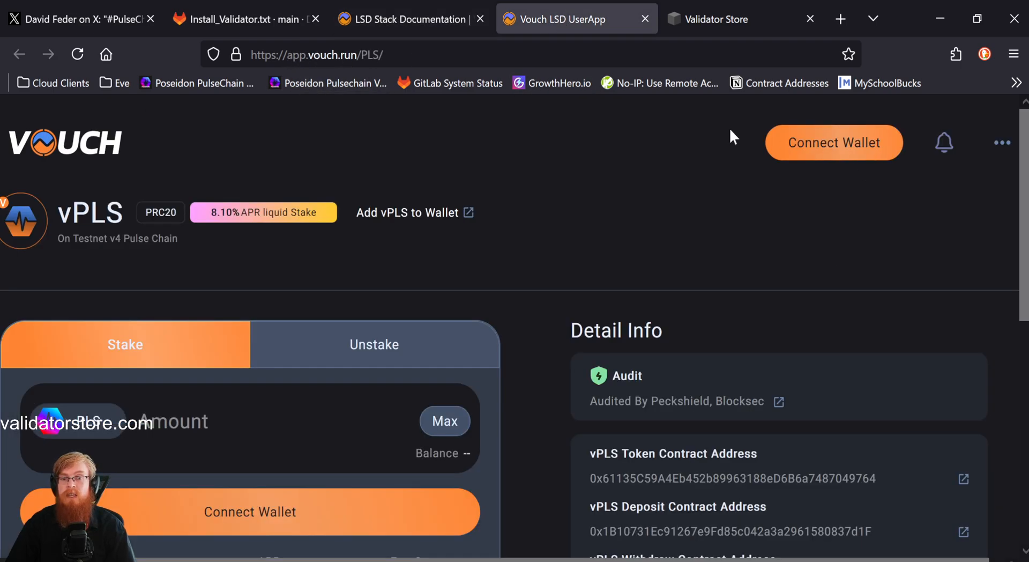
{"action": "mouse_move", "coordinate": [382, 407]}
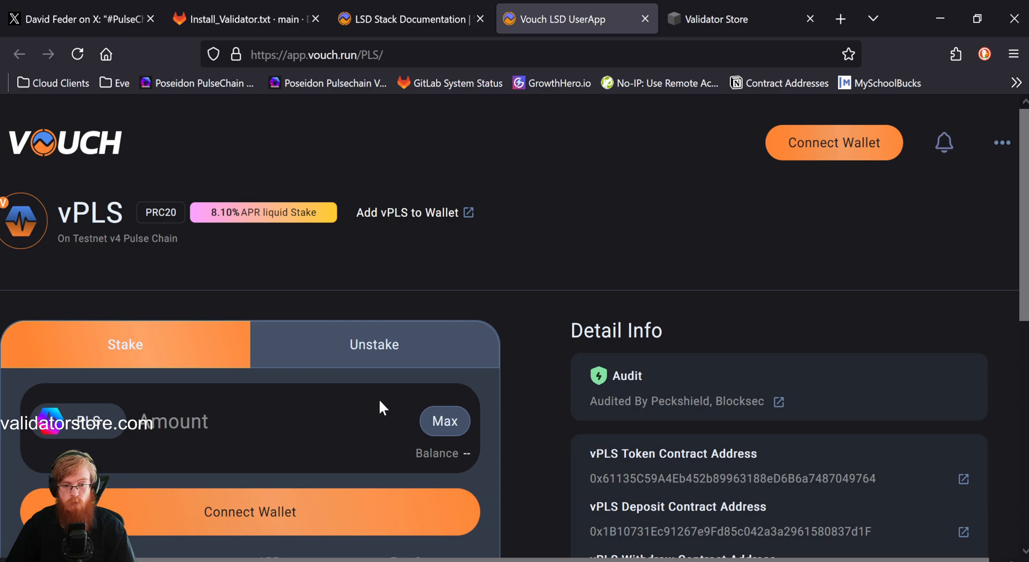
View the vPLS Unstake form with its 1–5 day waiting period
{"action": "scroll", "scroll_direction": "down", "scroll_amount": 3}
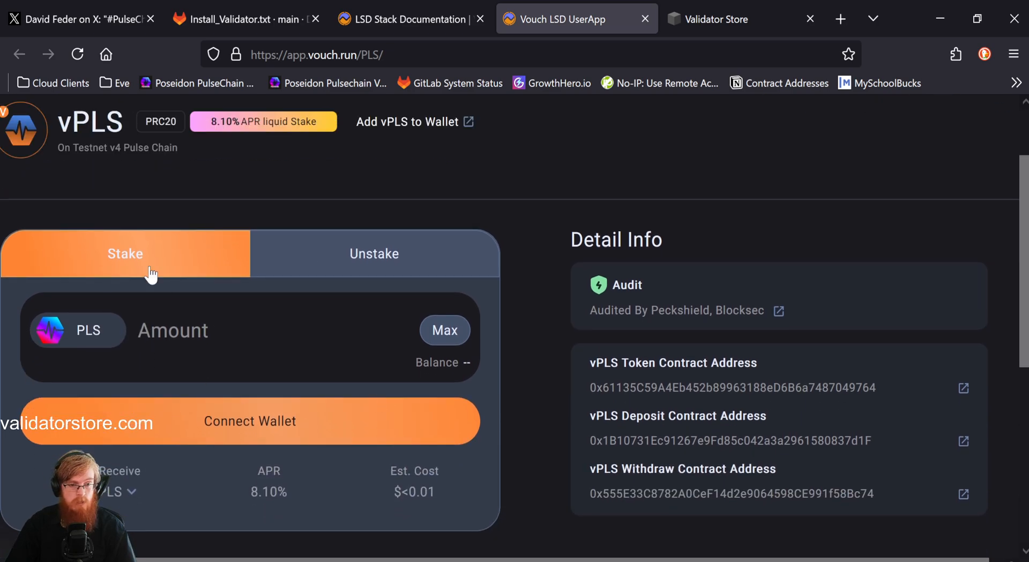
{"action": "left_click", "coordinate": [372, 253]}
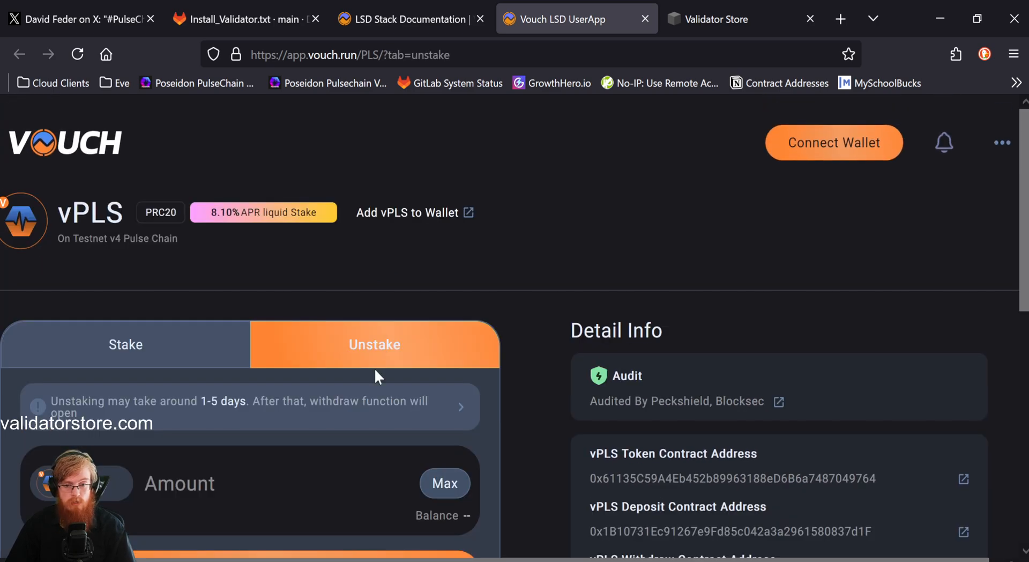
{"action": "mouse_move", "coordinate": [341, 454]}
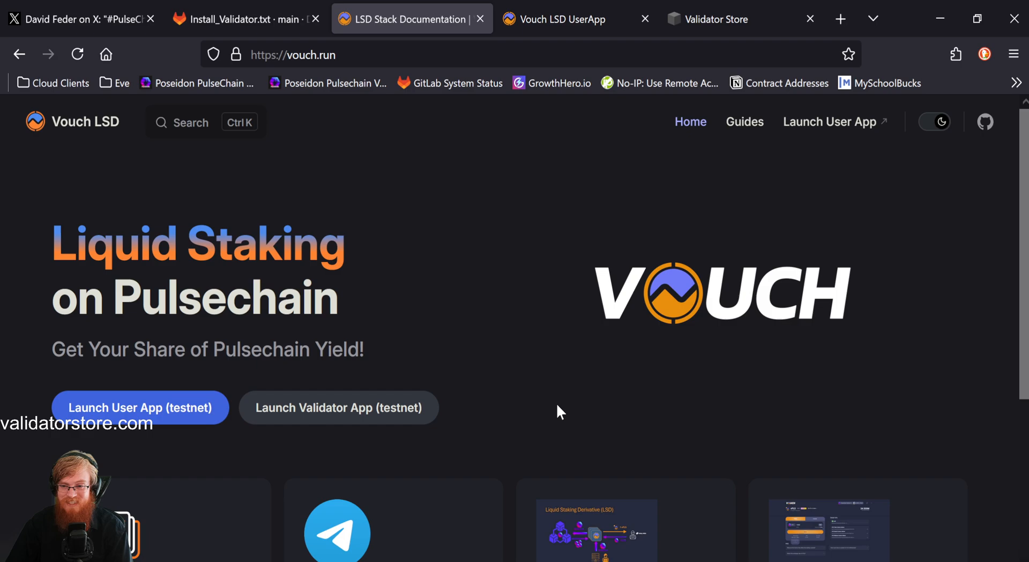
Scroll the vouch.run homepage, then switch to the Validator Store site
{"action": "scroll", "scroll_direction": "down", "scroll_amount": 3}
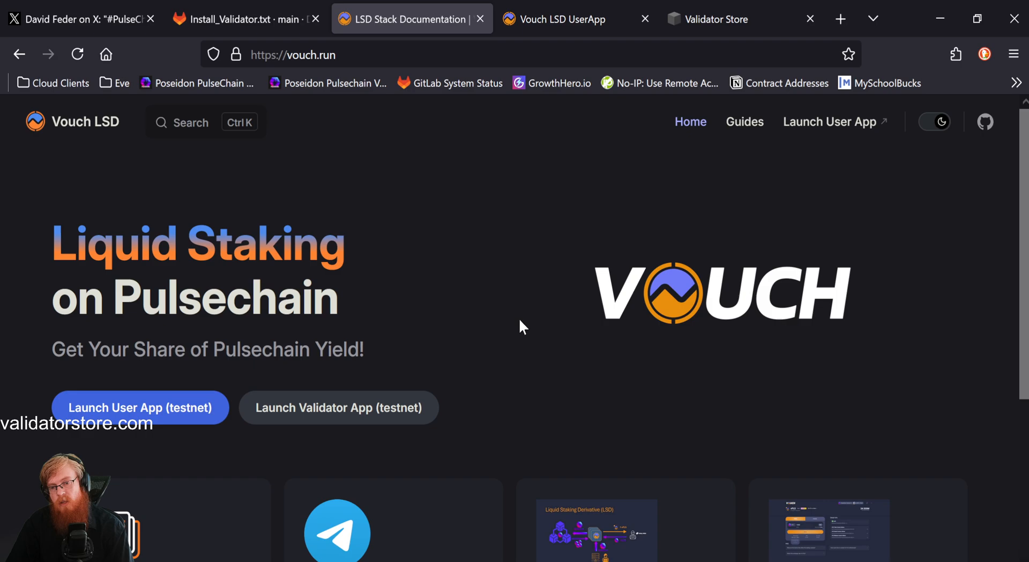
{"action": "mouse_move", "coordinate": [501, 341]}
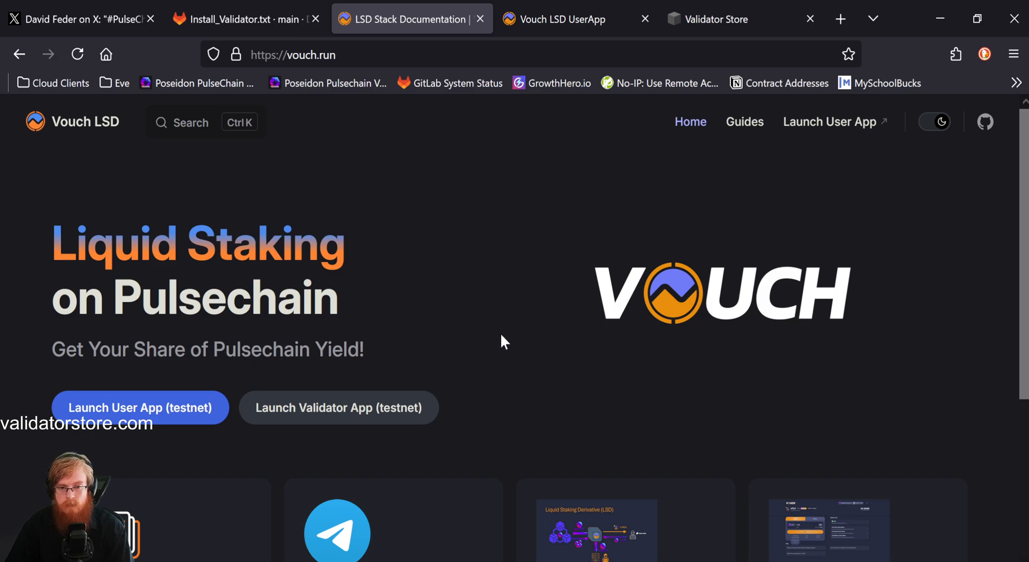
{"action": "mouse_move", "coordinate": [496, 317]}
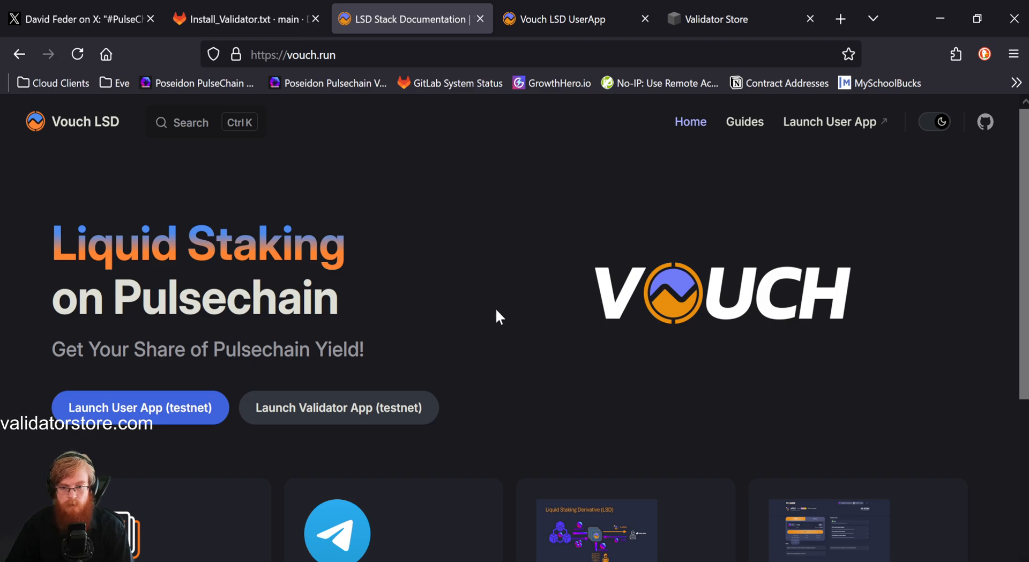
{"action": "scroll", "scroll_direction": "down", "scroll_amount": 3}
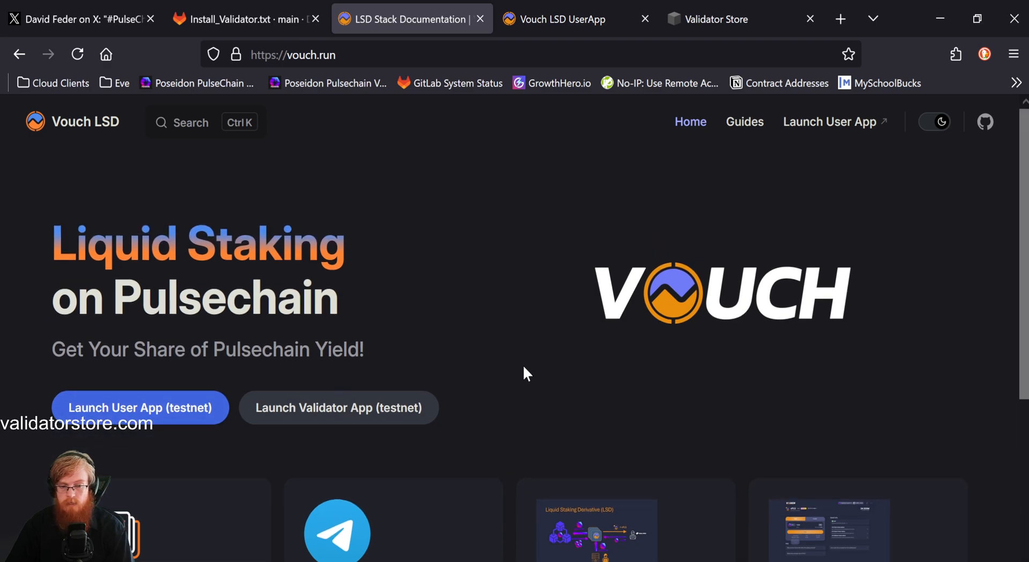
{"action": "left_click", "coordinate": [722, 20]}
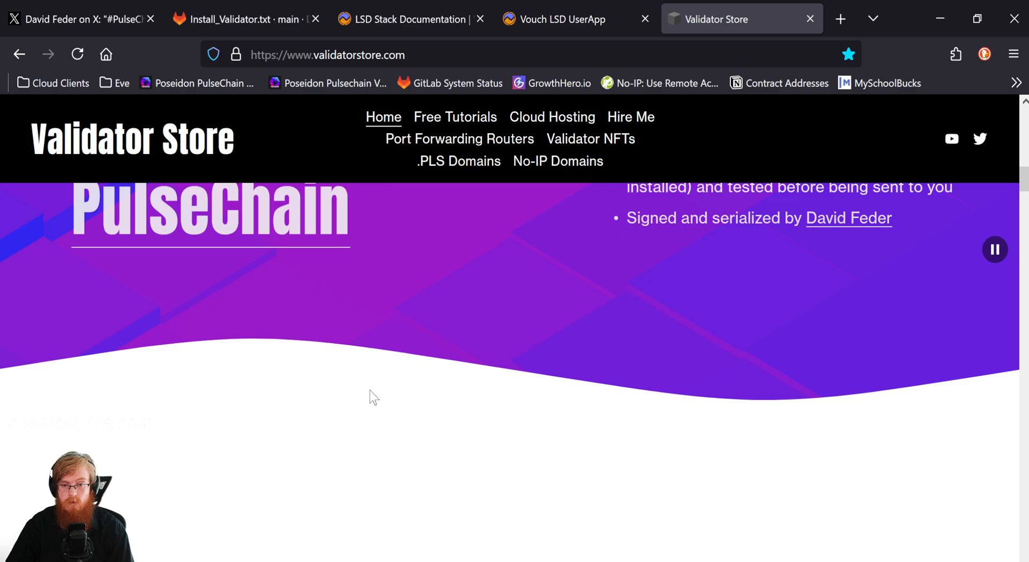
Review the validator hardware bundle and order form, then go to Free Tutorials
{"action": "scroll", "scroll_direction": "down", "scroll_amount": 3}
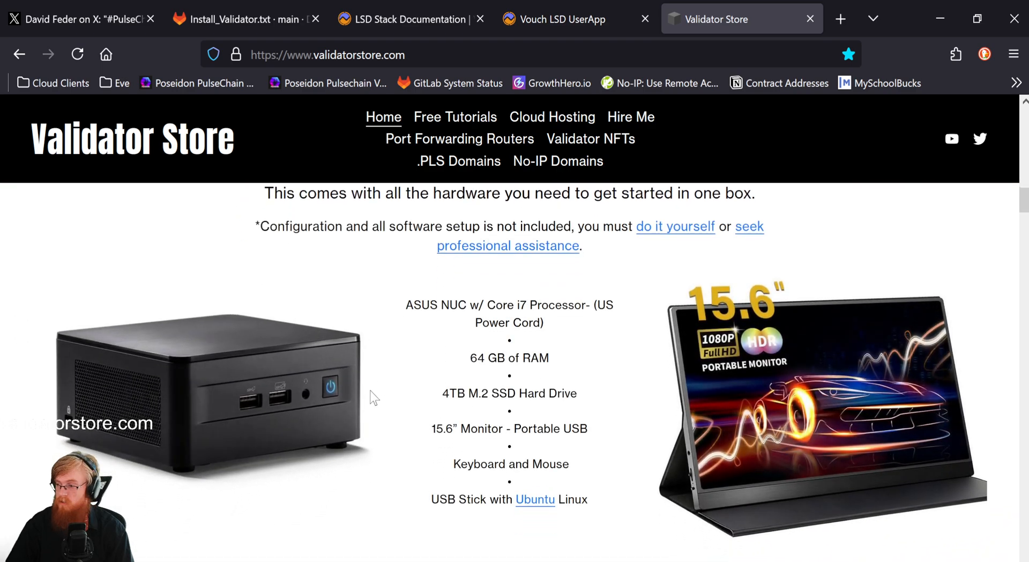
{"action": "scroll", "scroll_direction": "down", "scroll_amount": 3}
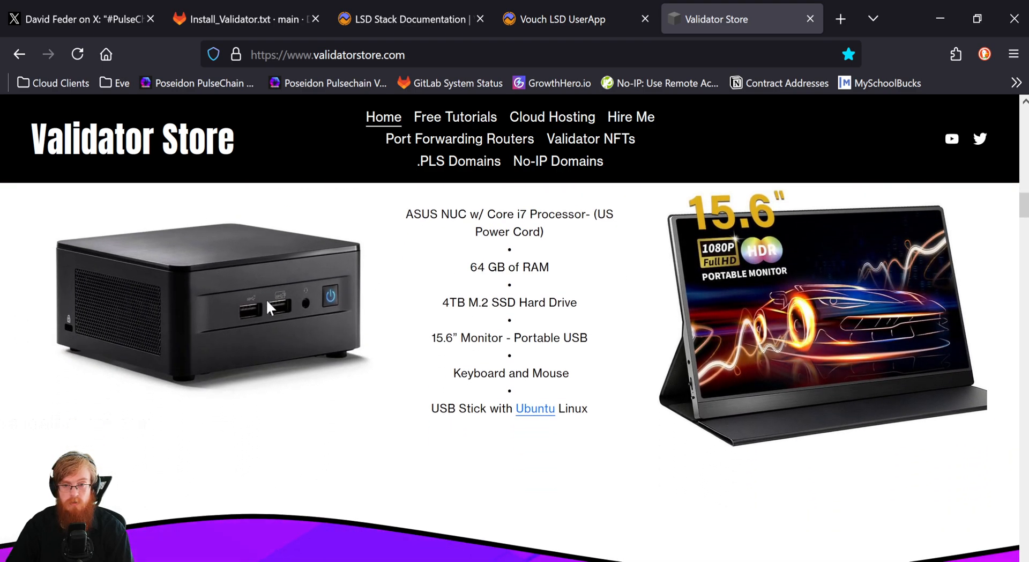
{"action": "mouse_move", "coordinate": [452, 403]}
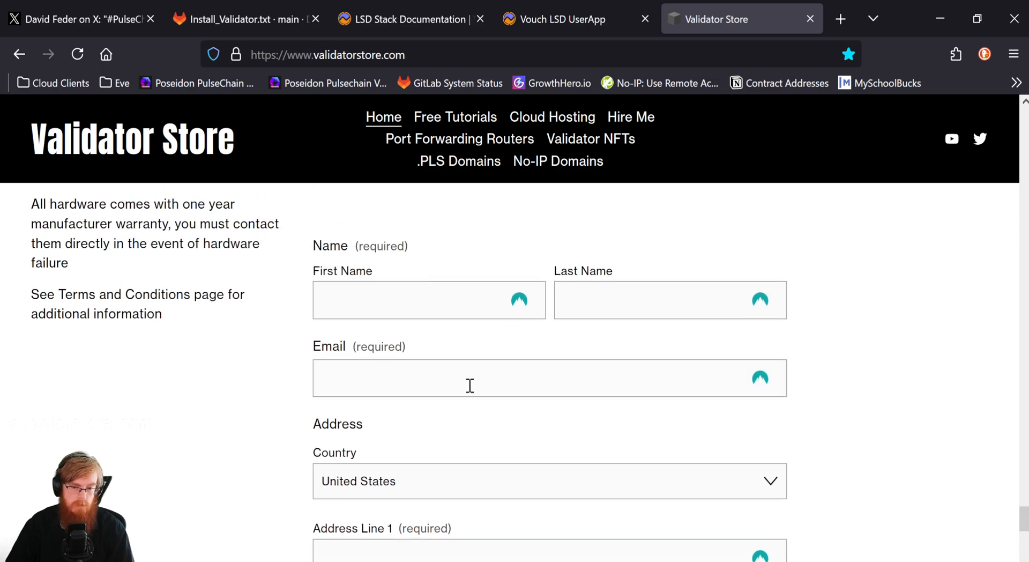
{"action": "scroll", "scroll_direction": "down", "scroll_amount": 3}
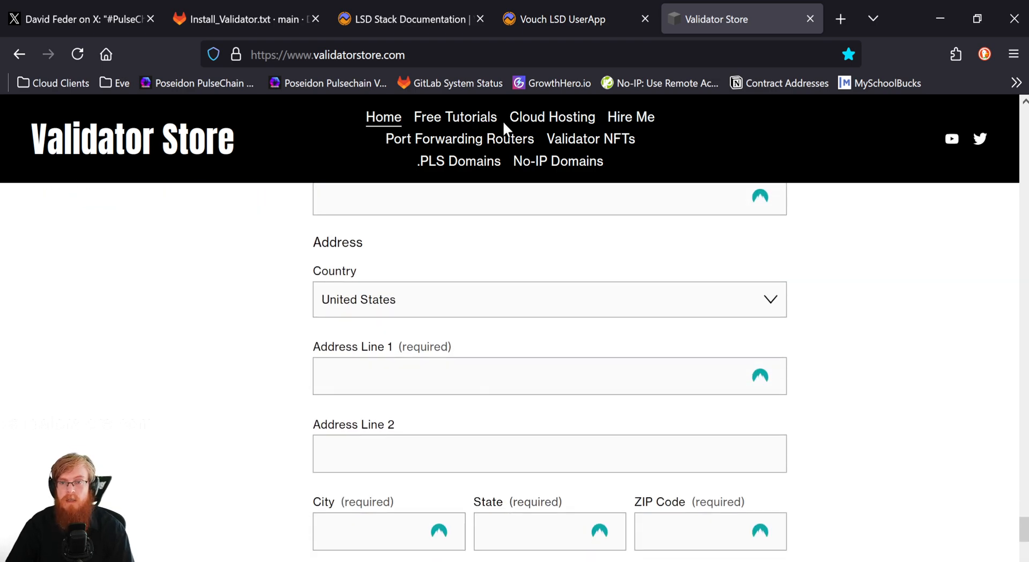
{"action": "left_click", "coordinate": [454, 118]}
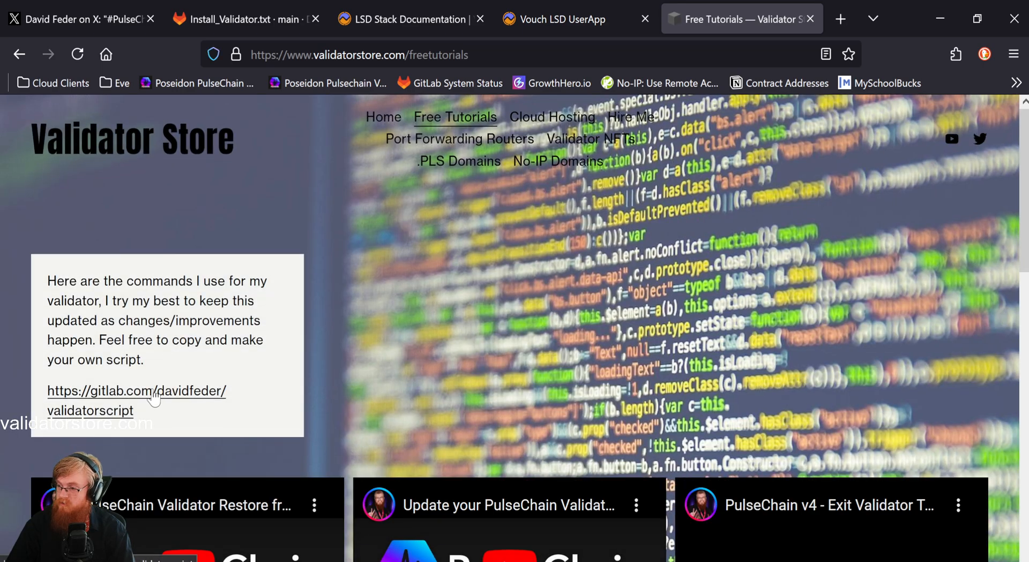
Look over the script link and tutorial videos, then go to Cloud Hosting
{"action": "scroll", "scroll_direction": "down", "scroll_amount": 3}
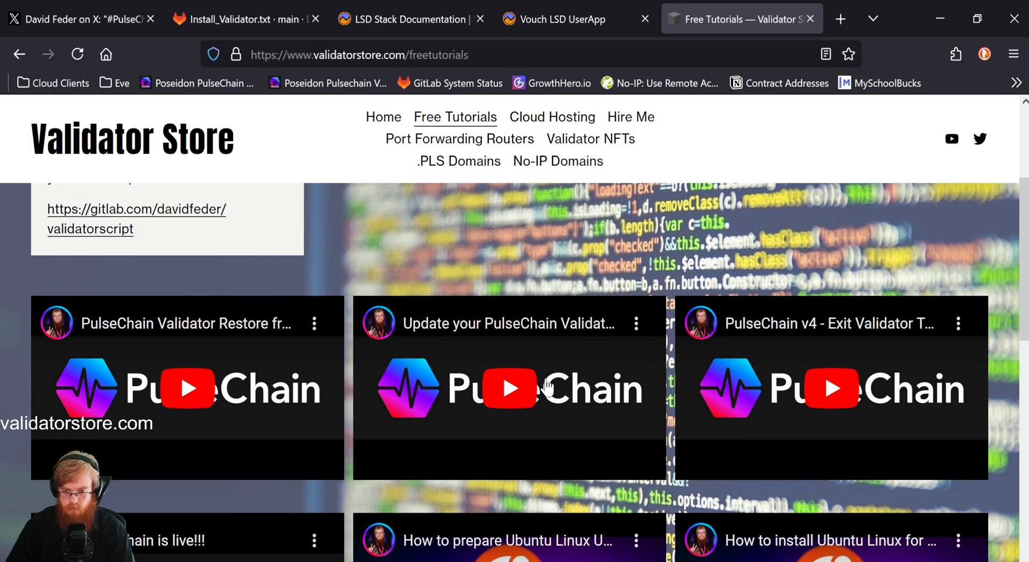
{"action": "mouse_move", "coordinate": [467, 339]}
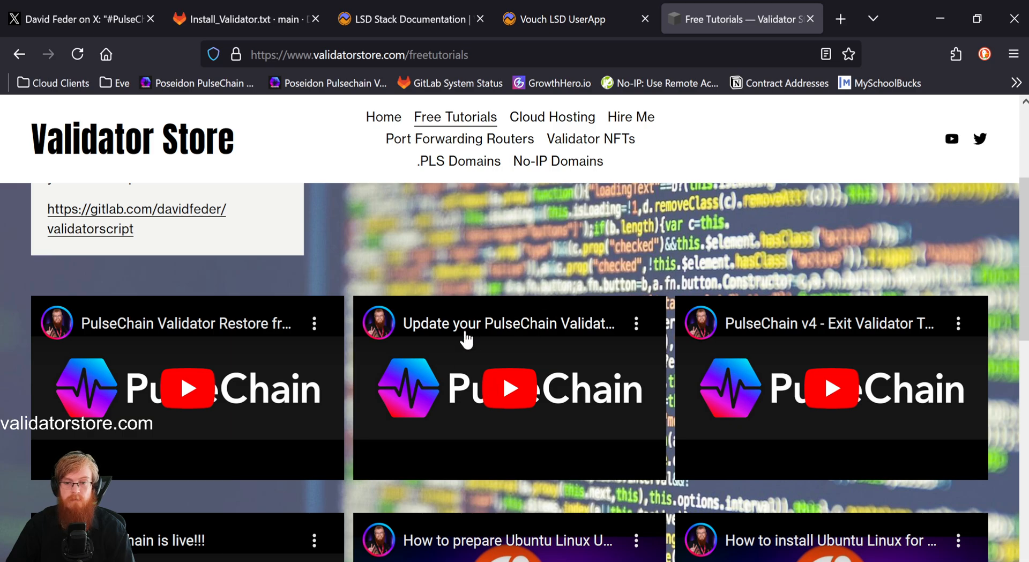
{"action": "scroll", "scroll_direction": "down", "scroll_amount": 3}
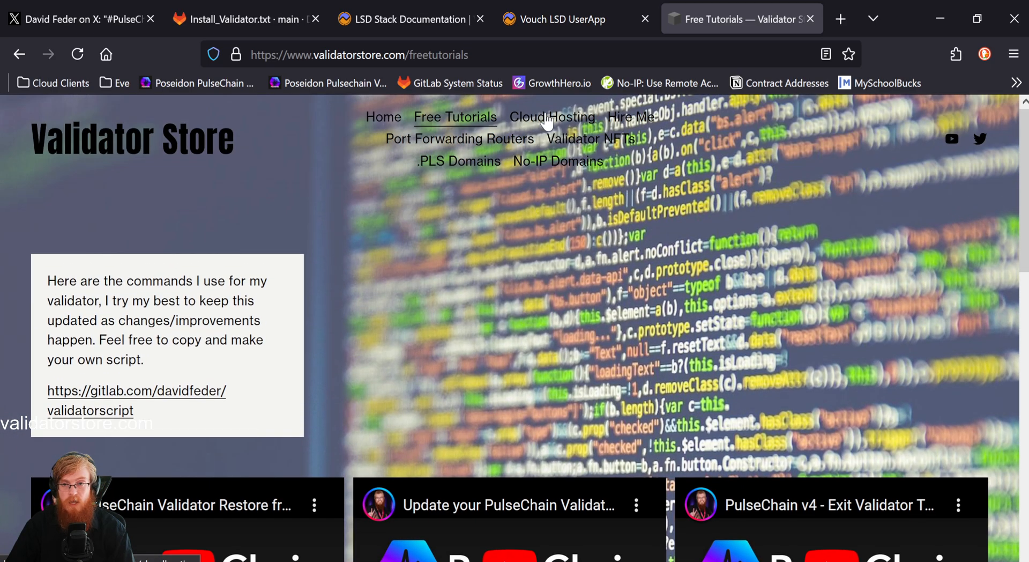
{"action": "left_click", "coordinate": [552, 117]}
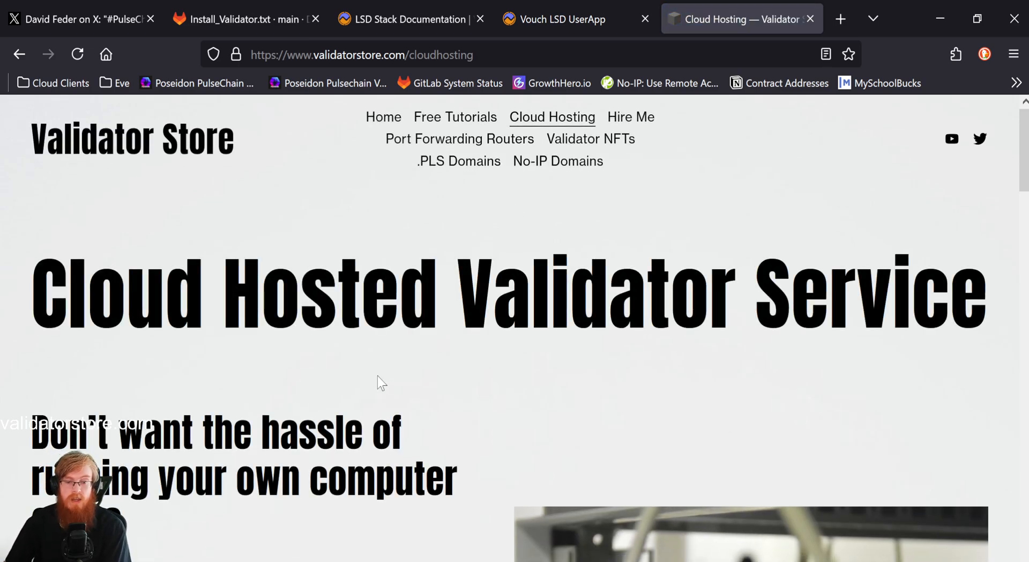
Read the cloud hosting pricing and features, then go to the Hire Me page
{"action": "scroll", "scroll_direction": "down", "scroll_amount": 3}
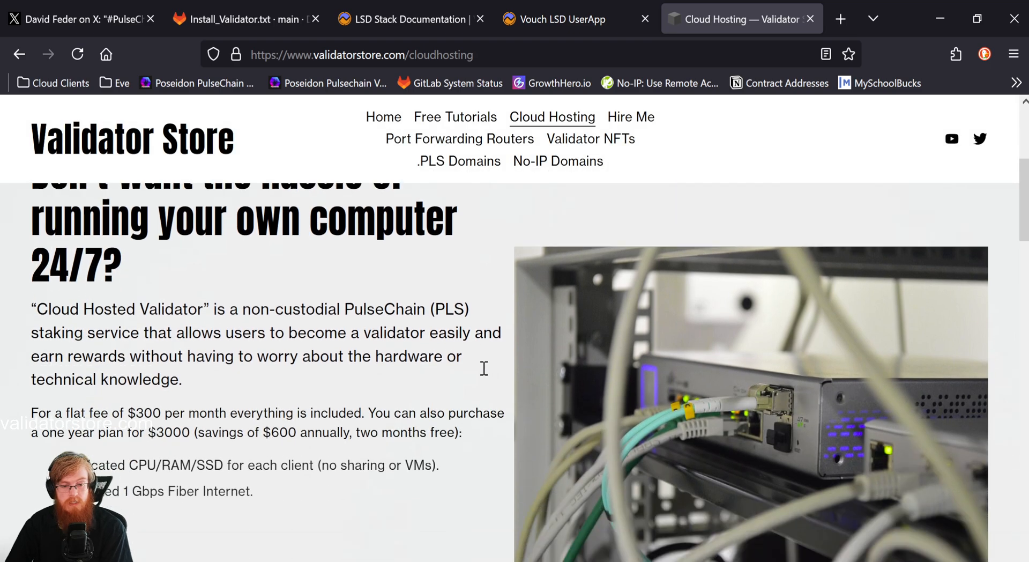
{"action": "scroll", "scroll_direction": "down", "scroll_amount": 3}
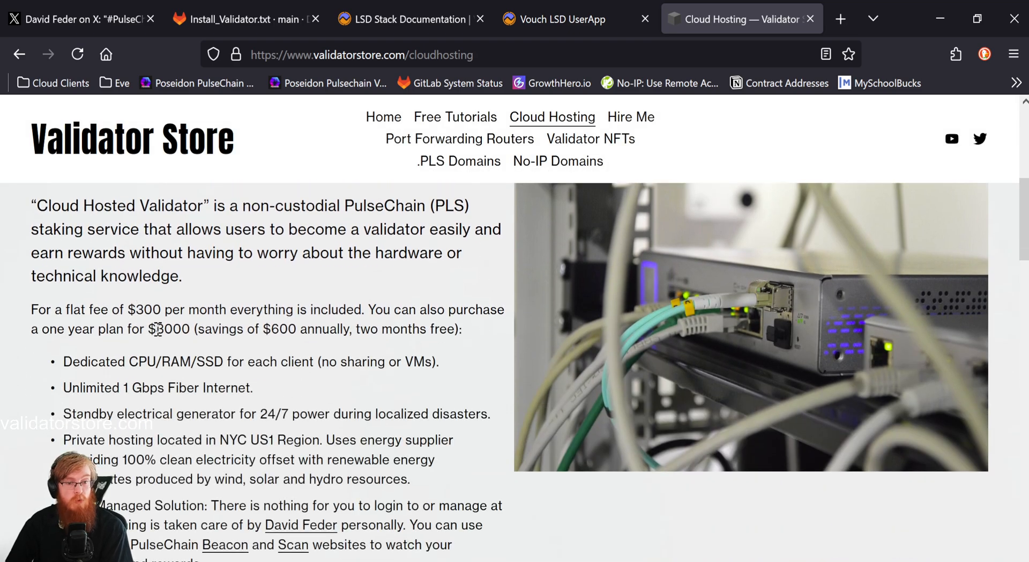
{"action": "mouse_move", "coordinate": [274, 329]}
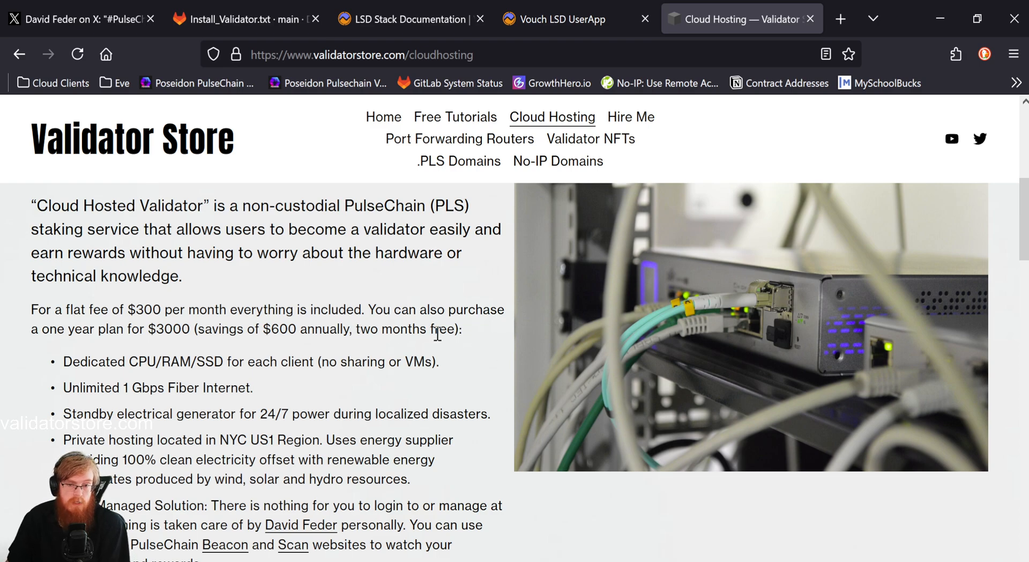
{"action": "mouse_move", "coordinate": [445, 369]}
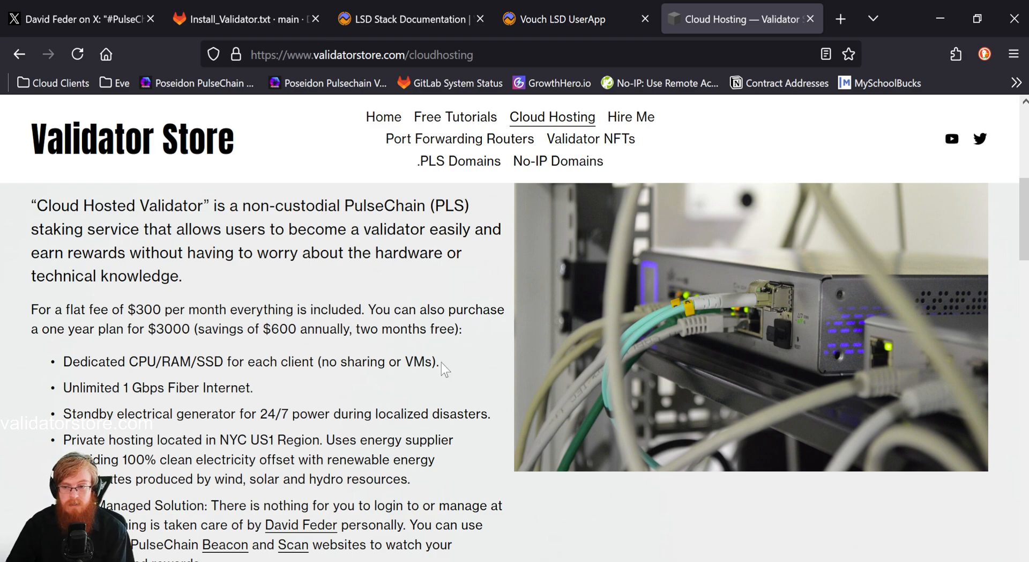
{"action": "mouse_move", "coordinate": [360, 335]}
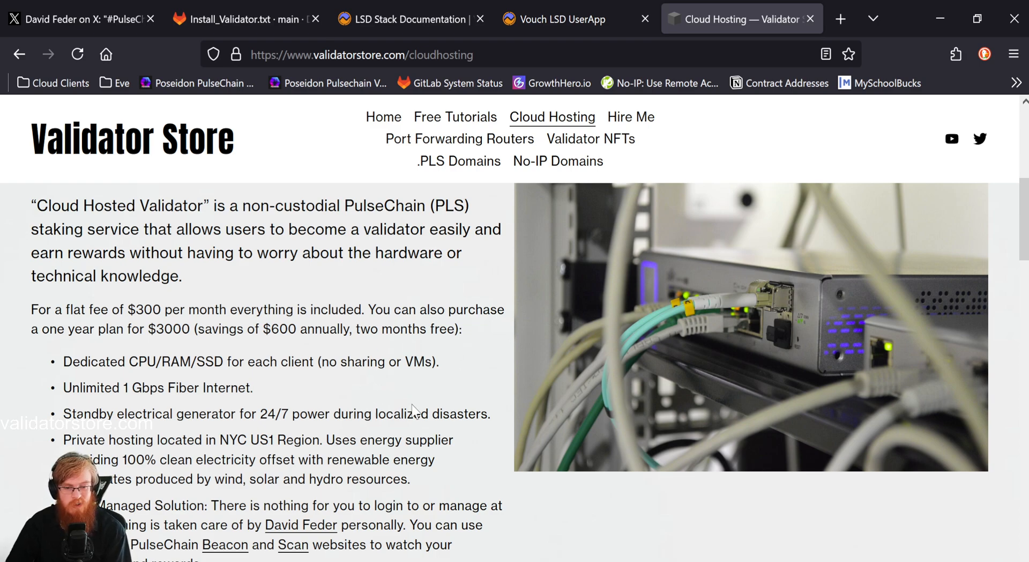
{"action": "mouse_move", "coordinate": [363, 376]}
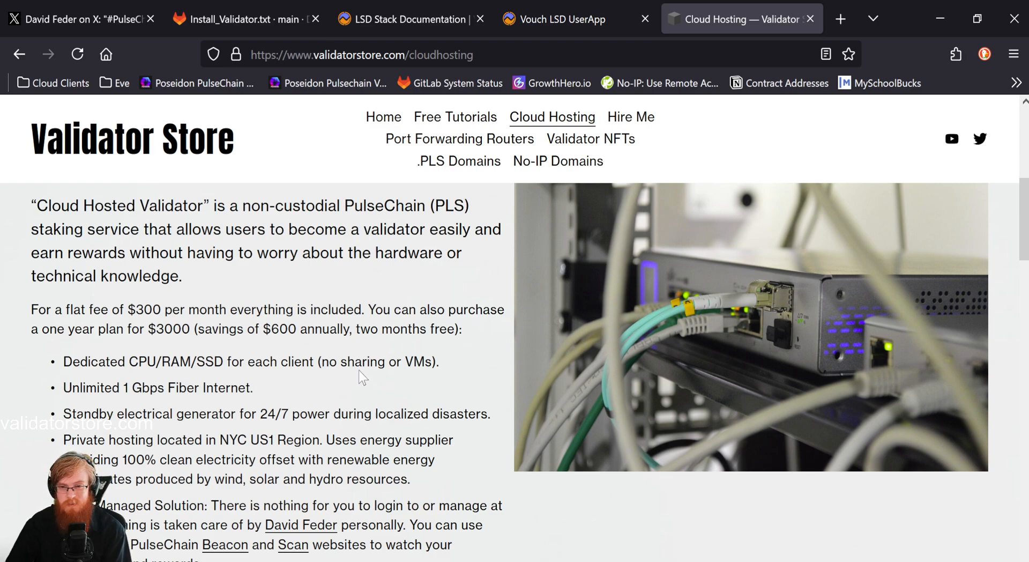
{"action": "mouse_move", "coordinate": [639, 125]}
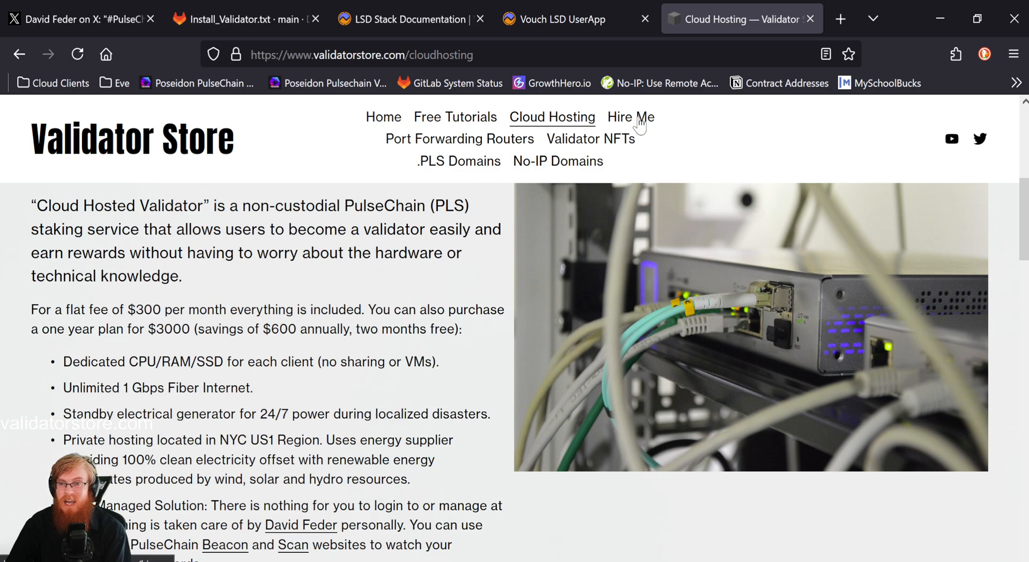
{"action": "left_click", "coordinate": [629, 117]}
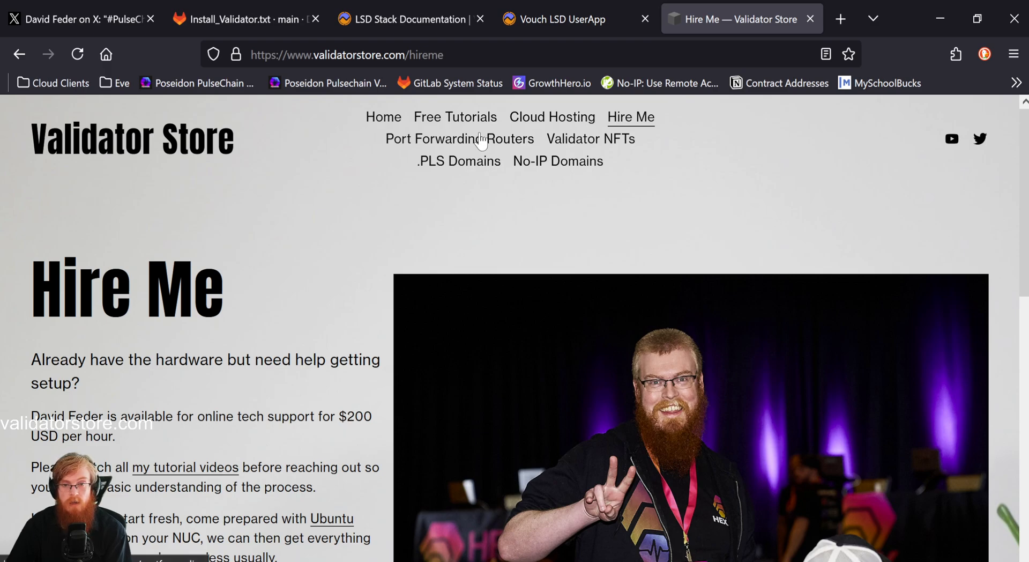
View the Port Forwarding Routers page down to MobileMustHave, then start a new tab
{"action": "left_click", "coordinate": [460, 139]}
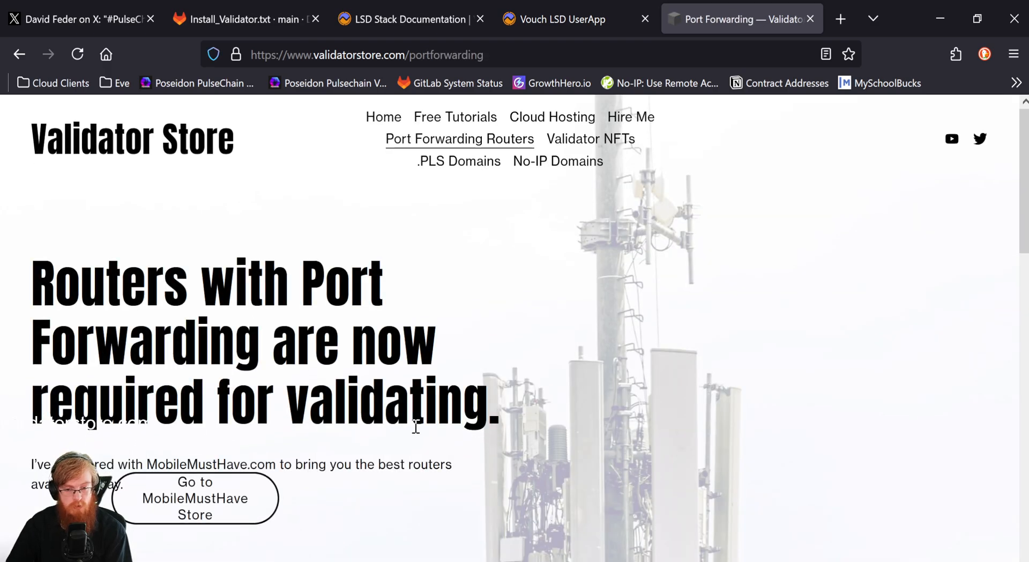
{"action": "scroll", "scroll_direction": "down", "scroll_amount": 3}
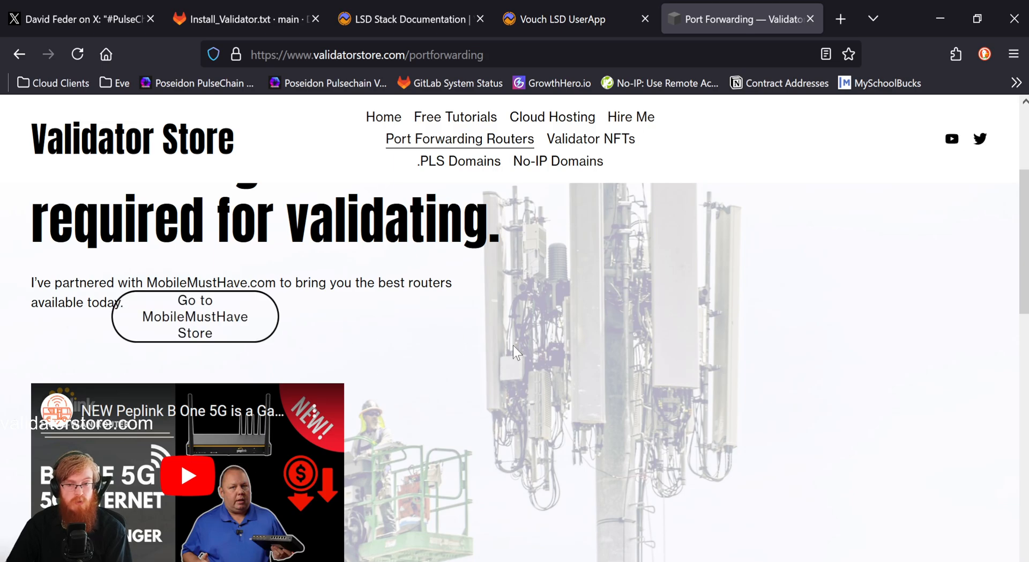
{"action": "mouse_move", "coordinate": [514, 326]}
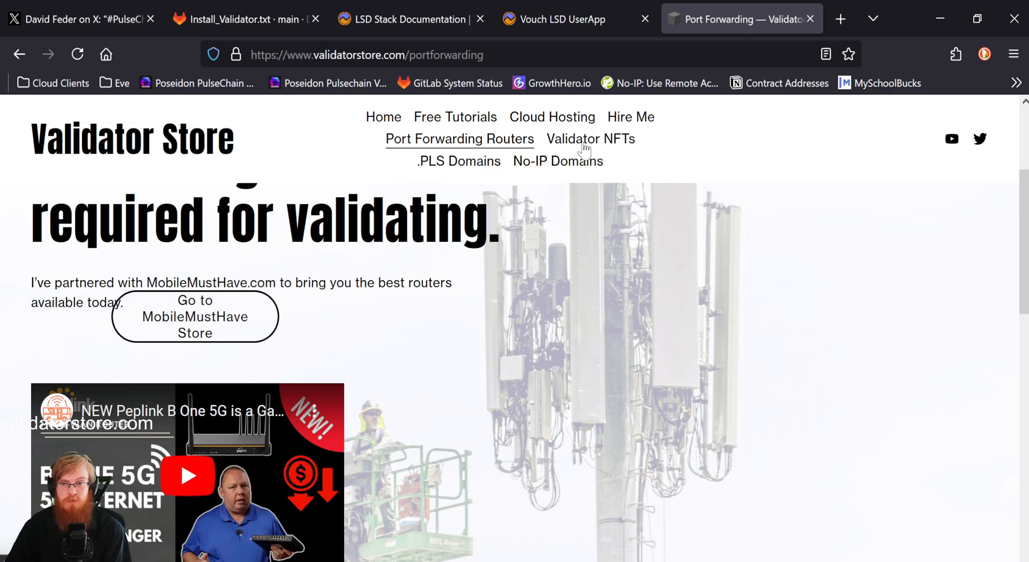
{"action": "mouse_move", "coordinate": [587, 141]}
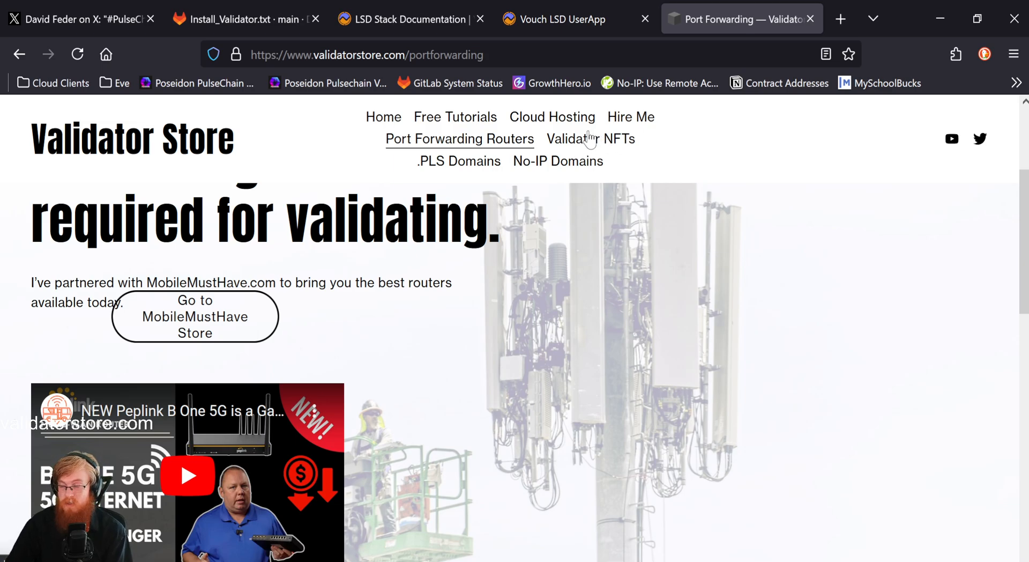
{"action": "mouse_move", "coordinate": [445, 169]}
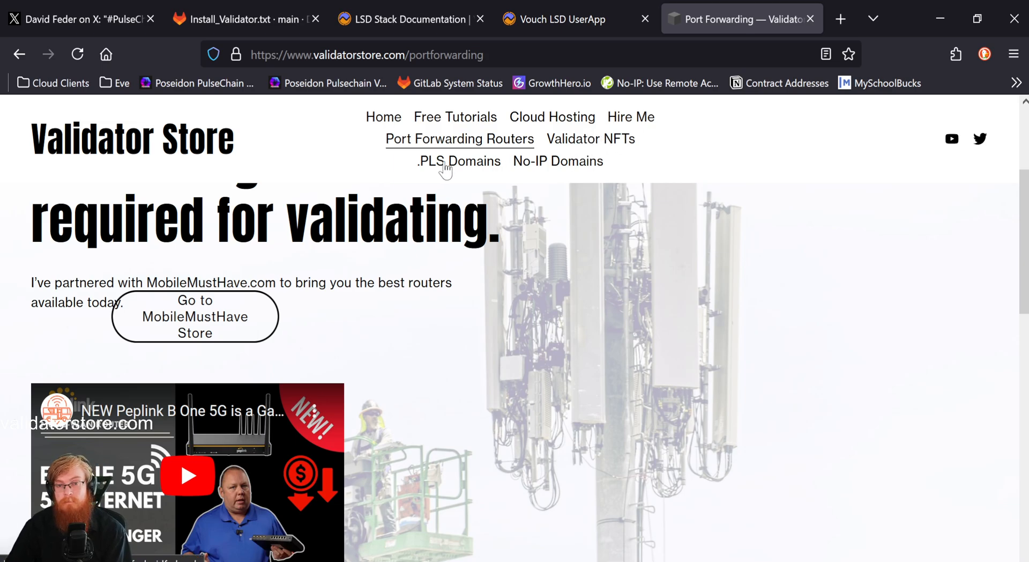
{"action": "mouse_move", "coordinate": [472, 172]}
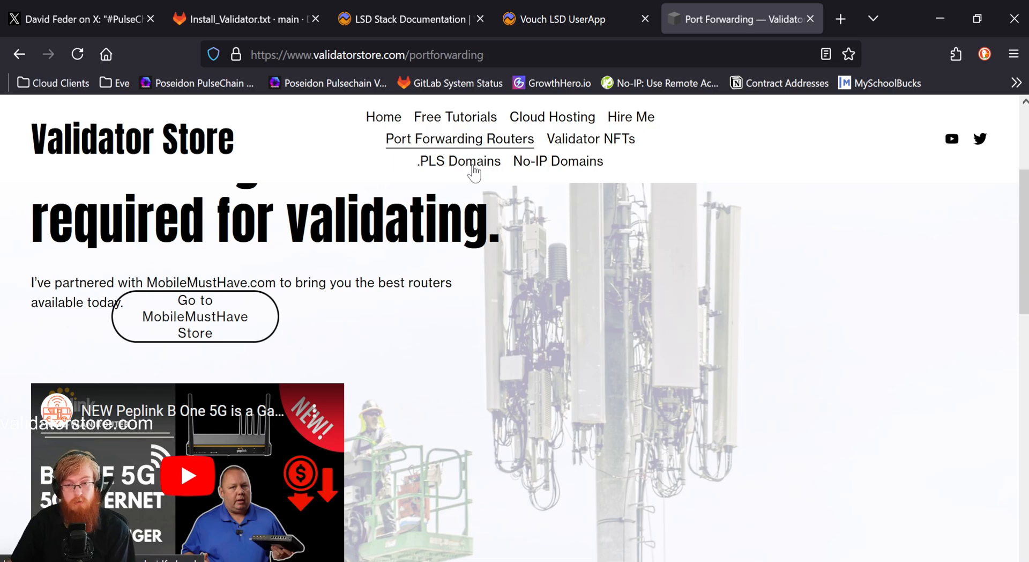
{"action": "mouse_move", "coordinate": [553, 164]}
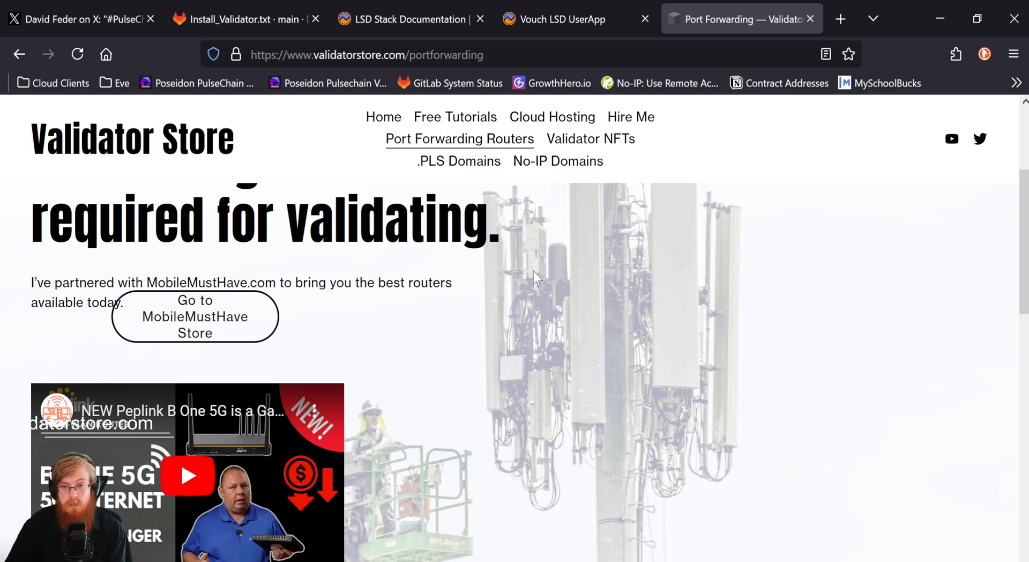
{"action": "mouse_move", "coordinate": [534, 294]}
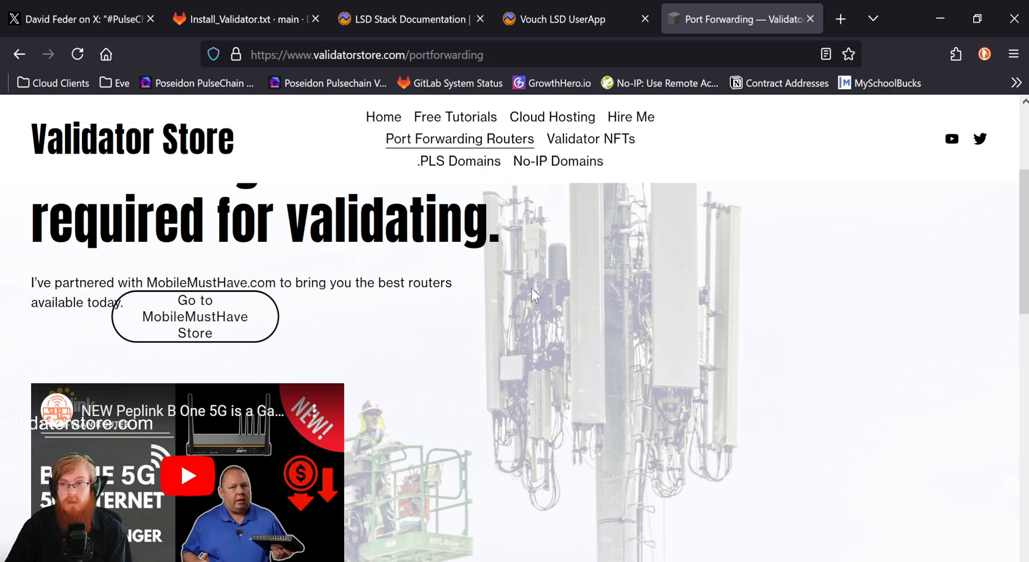
{"action": "mouse_move", "coordinate": [840, 18]}
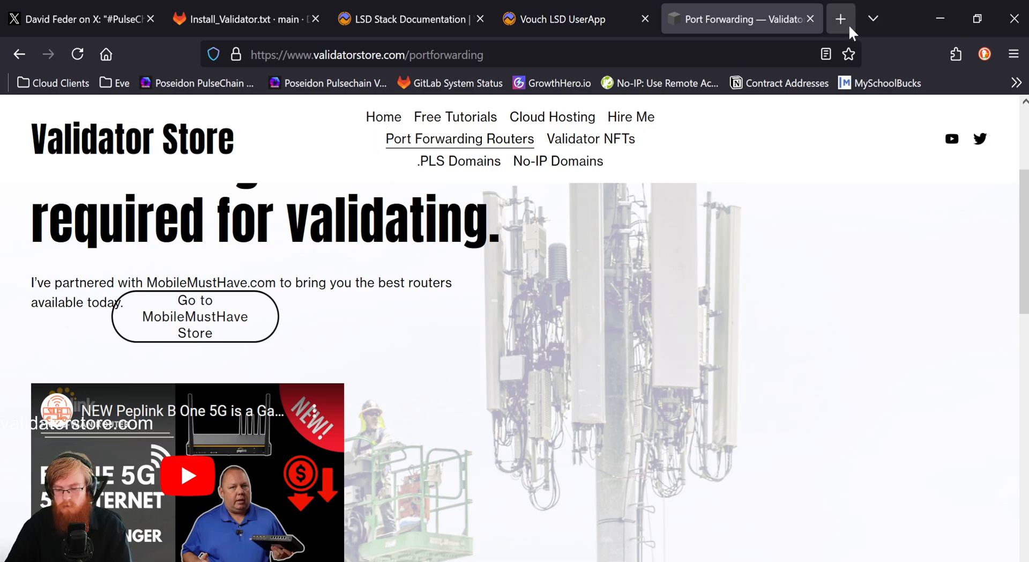
{"action": "left_click", "coordinate": [840, 18]}
{"action": "type", "text": "https://gopulse.com"}
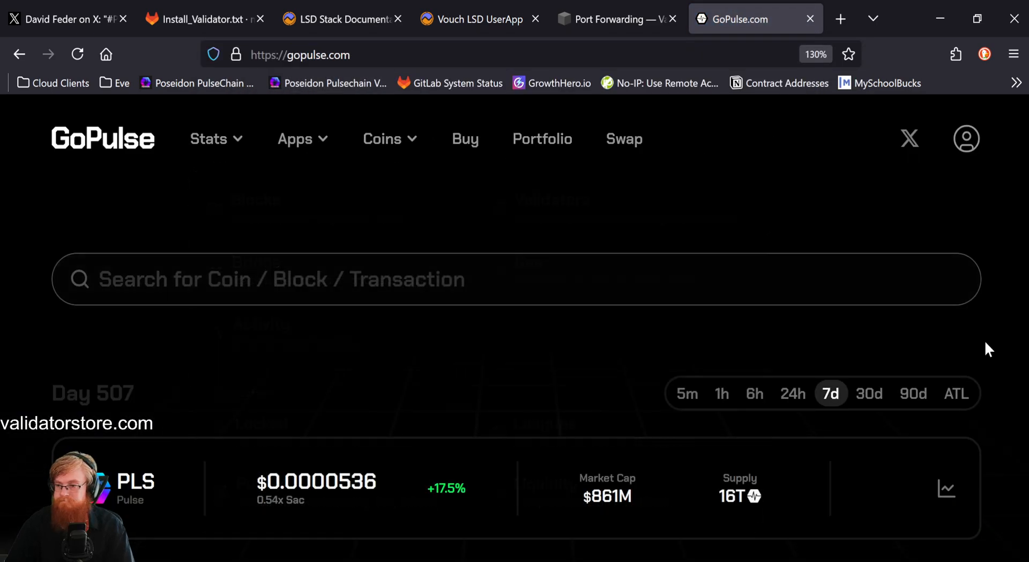
Scroll the GoPulse homepage down to the PLSX, INC and HEX price cards with all-time-low changes
{"action": "scroll", "scroll_direction": "down", "scroll_amount": 3}
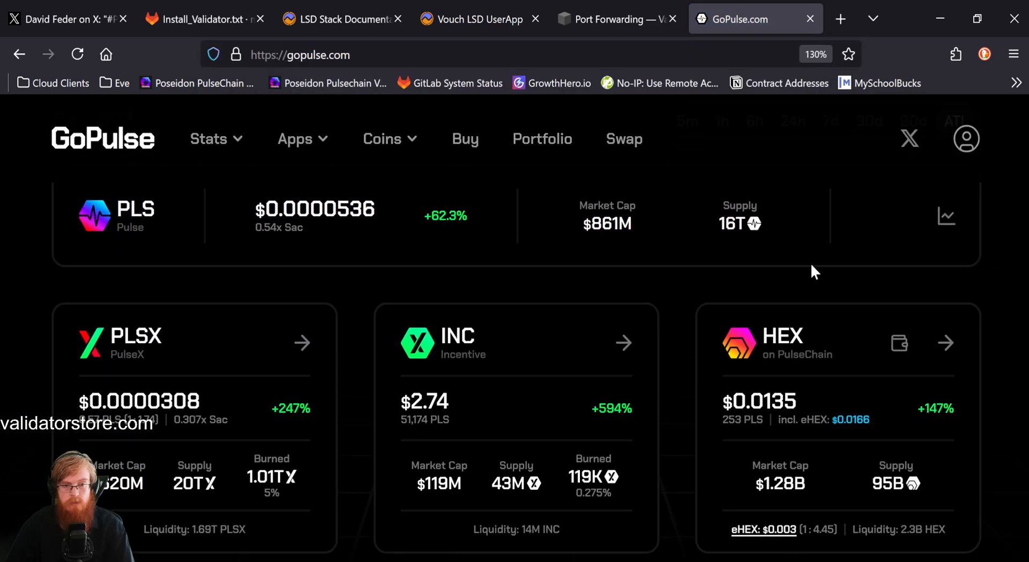
{"action": "mouse_move", "coordinate": [433, 226]}
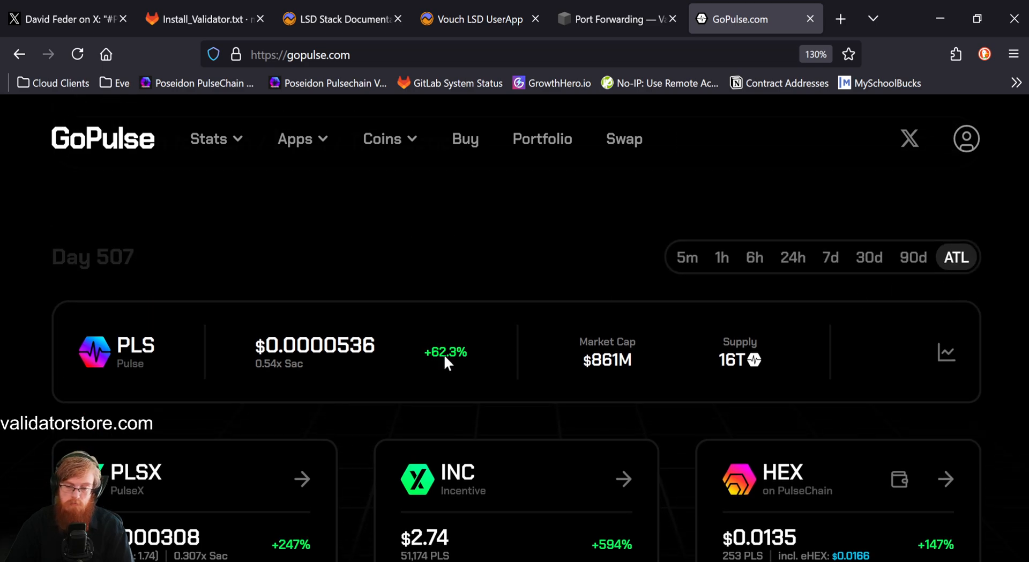
{"action": "mouse_move", "coordinate": [375, 362]}
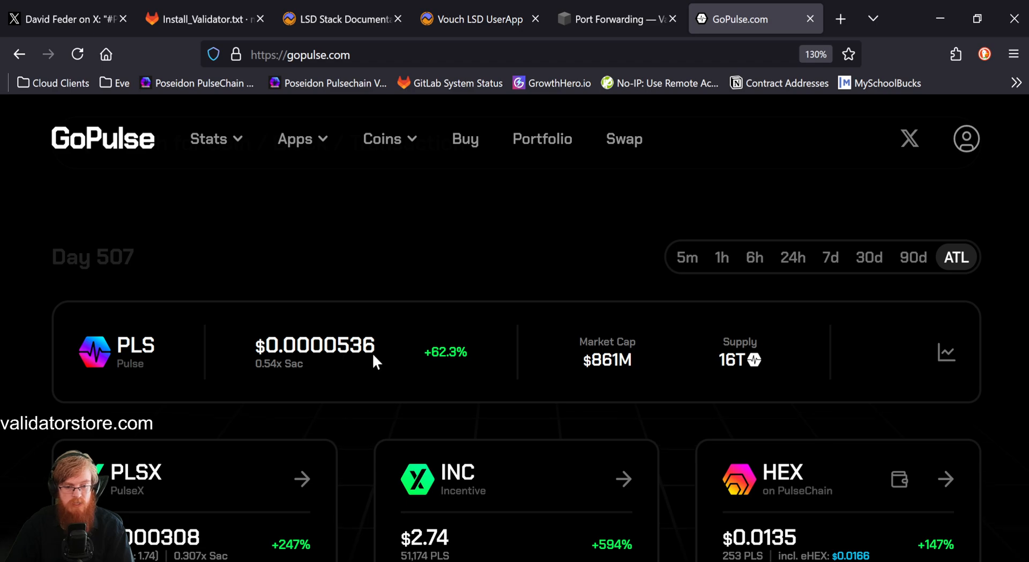
{"action": "scroll", "scroll_direction": "down", "scroll_amount": 3}
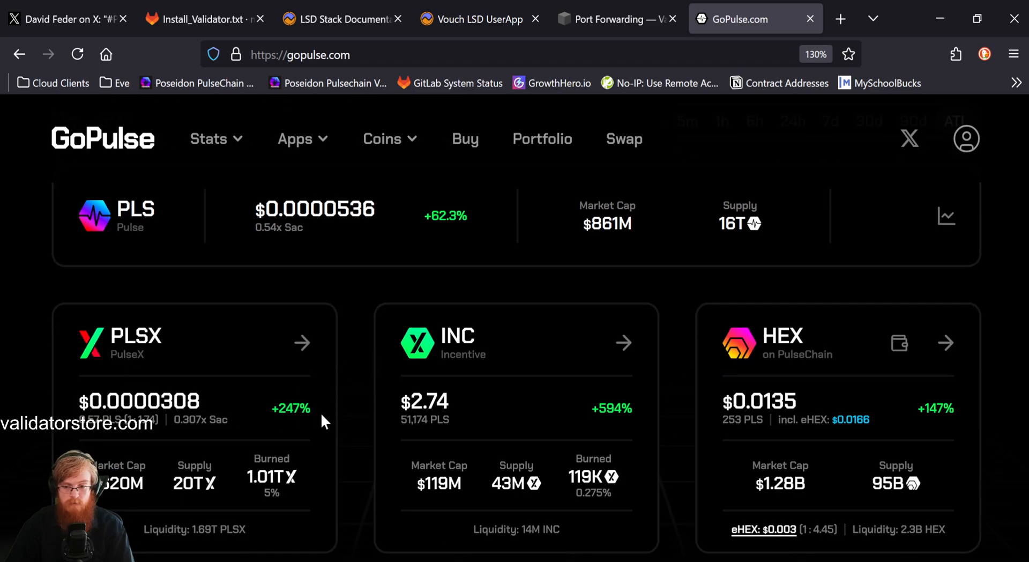
{"action": "mouse_move", "coordinate": [420, 412]}
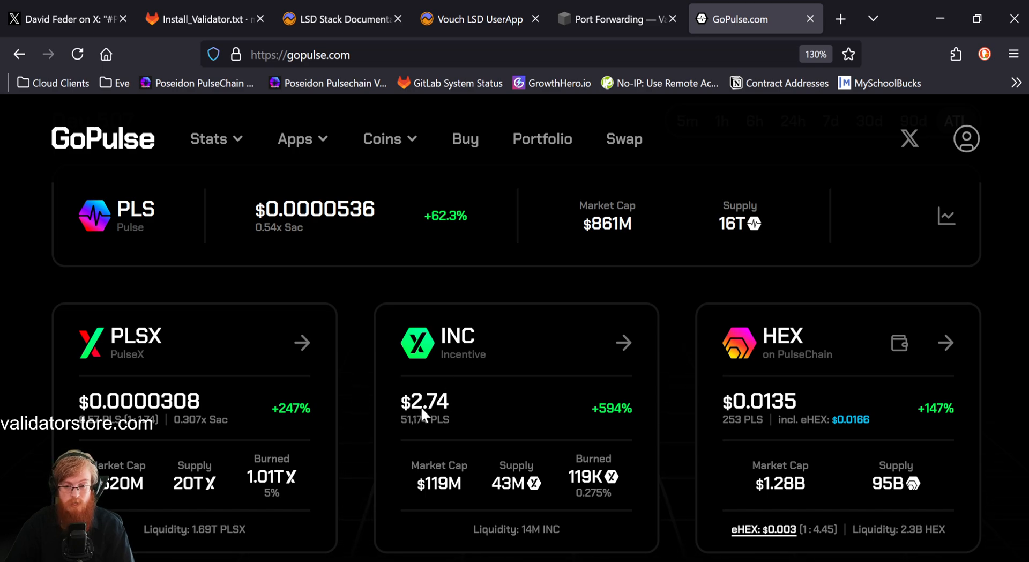
{"action": "mouse_move", "coordinate": [610, 420]}
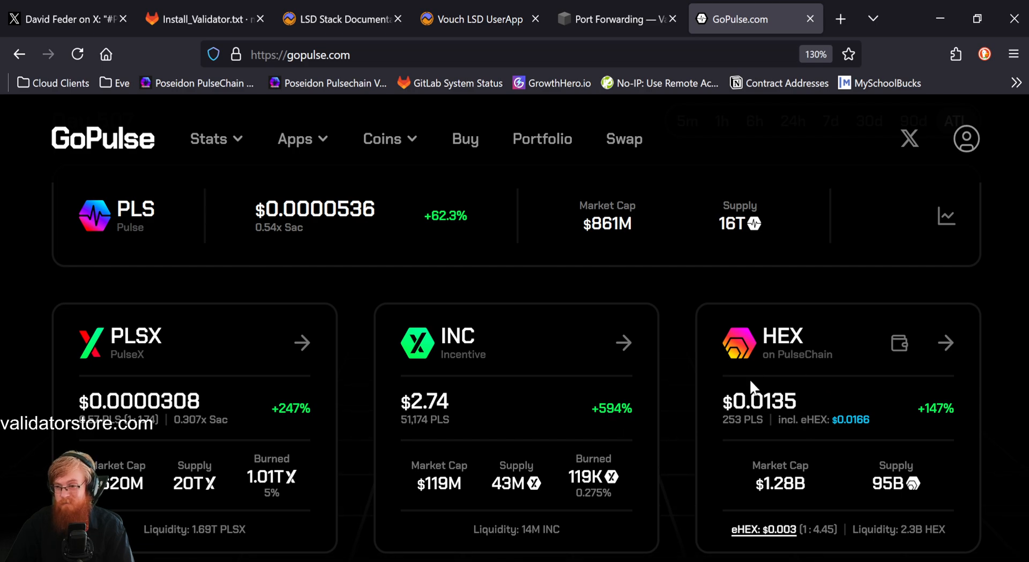
{"action": "mouse_move", "coordinate": [770, 414]}
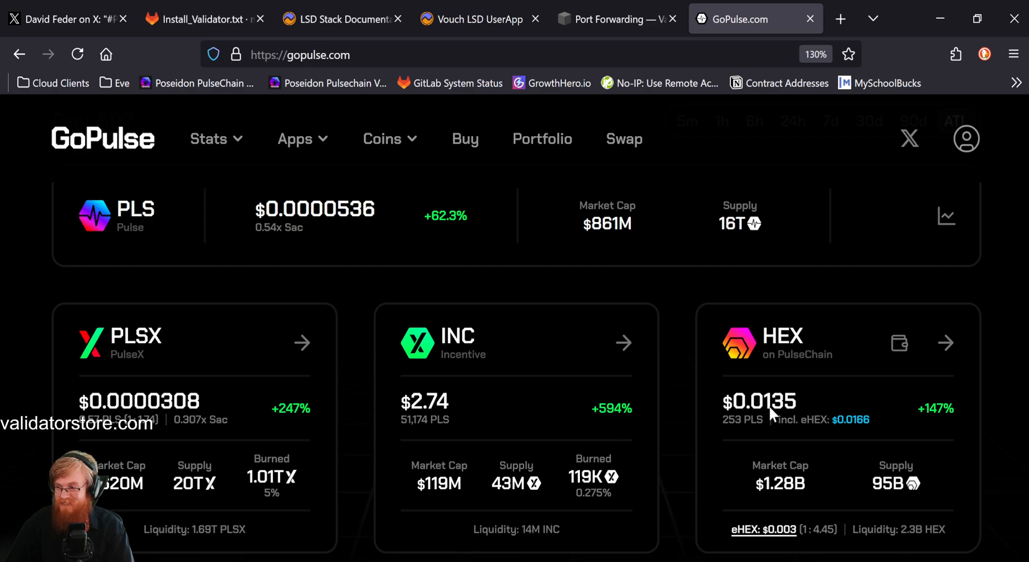
{"action": "mouse_move", "coordinate": [780, 415]}
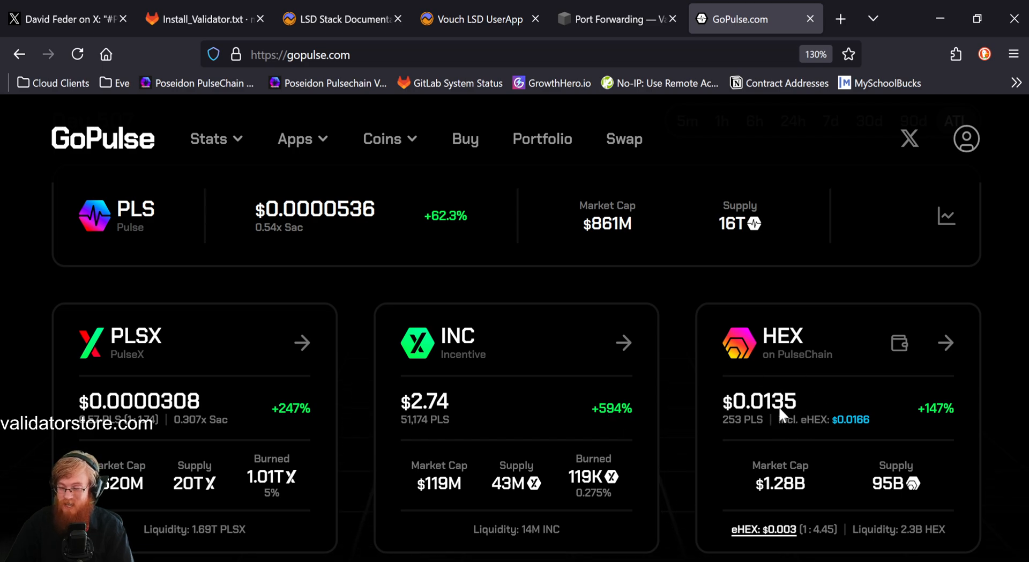
{"action": "mouse_move", "coordinate": [778, 403]}
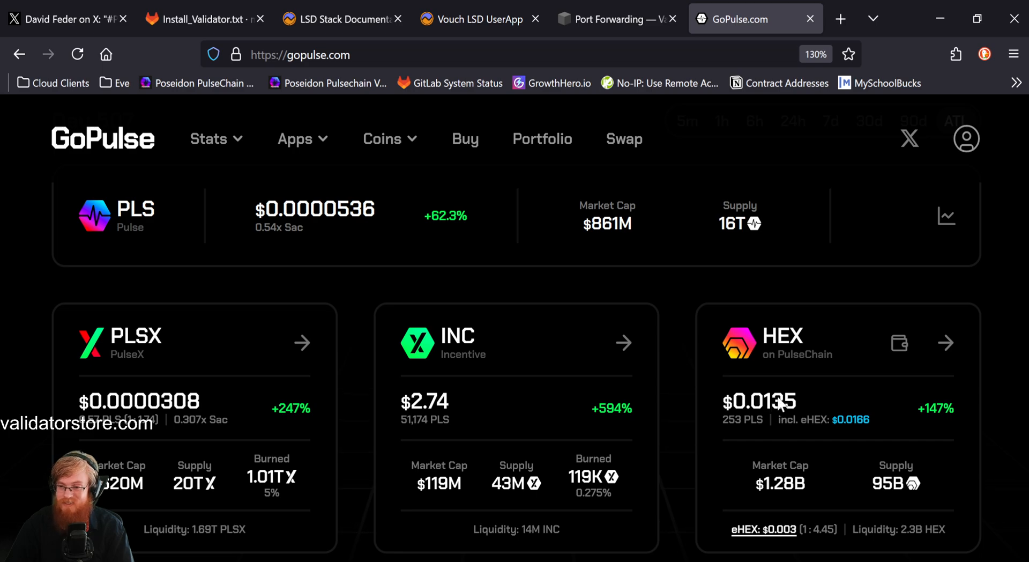
{"action": "mouse_move", "coordinate": [940, 420]}
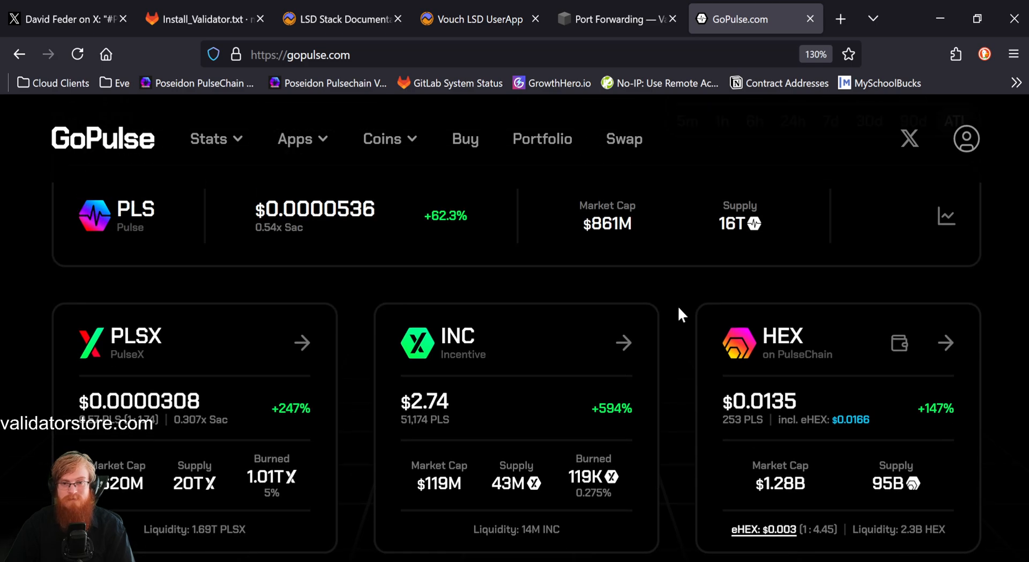
Go to the Validators page under Stats, showing active validators and 1.56T staked PLS
{"action": "left_click", "coordinate": [208, 138]}
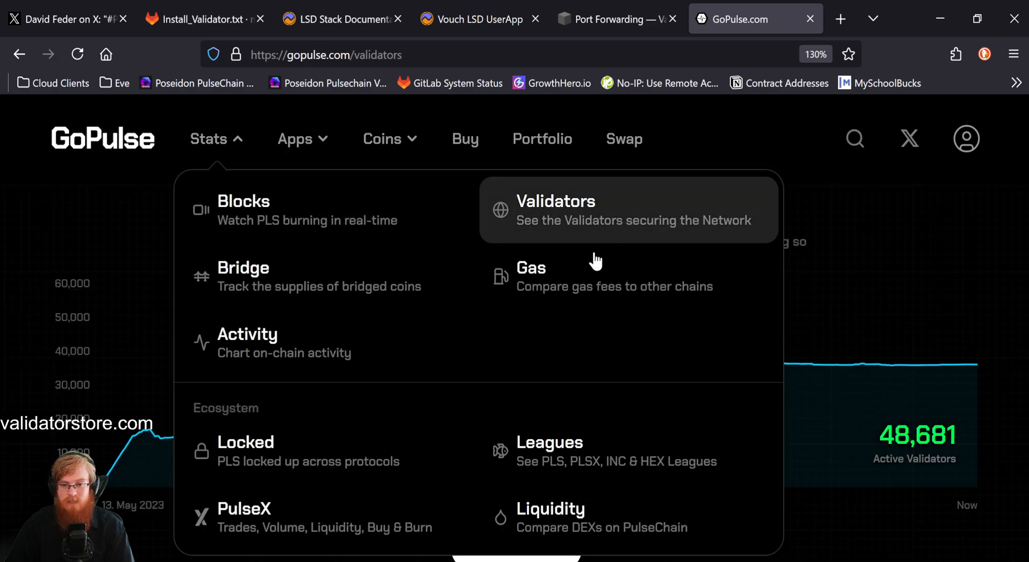
{"action": "left_click", "coordinate": [209, 138]}
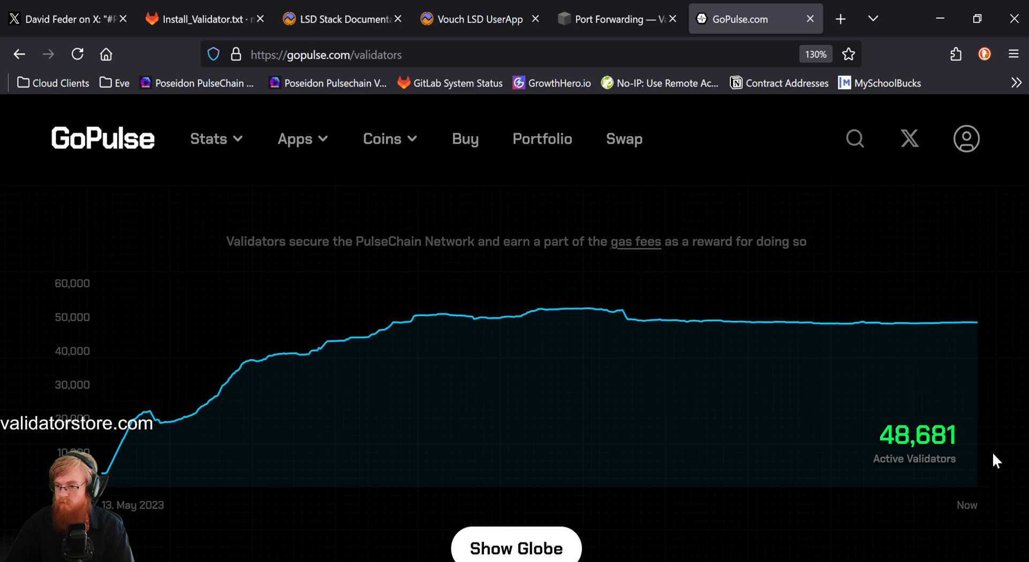
{"action": "scroll", "scroll_direction": "down", "scroll_amount": 3}
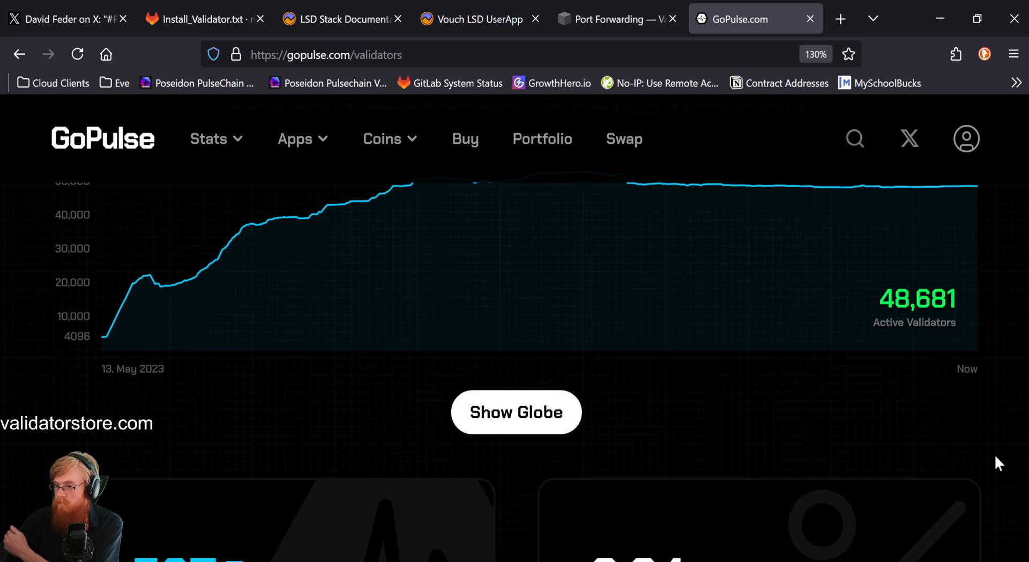
{"action": "scroll", "scroll_direction": "down", "scroll_amount": 3}
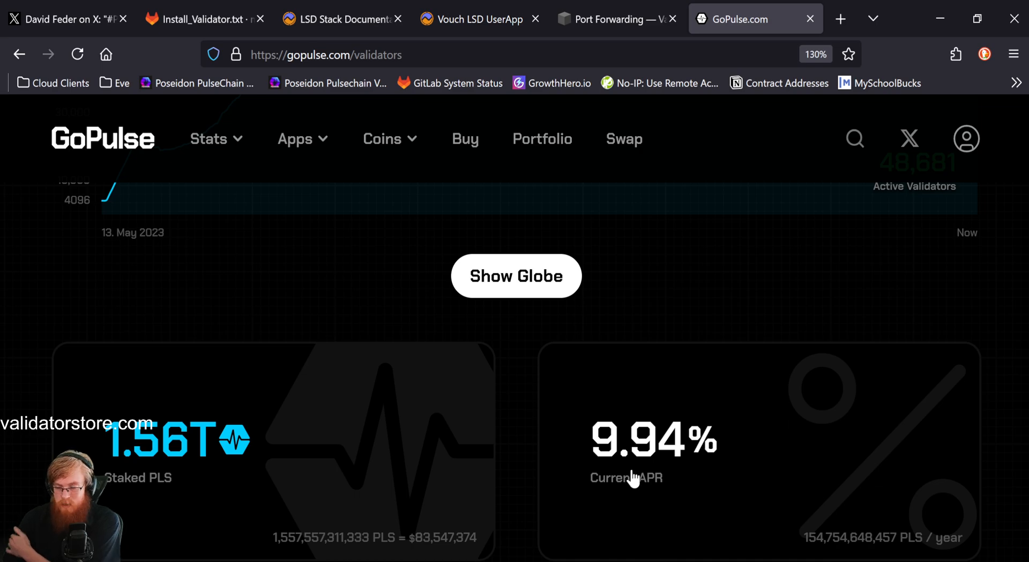
{"action": "mouse_move", "coordinate": [714, 466]}
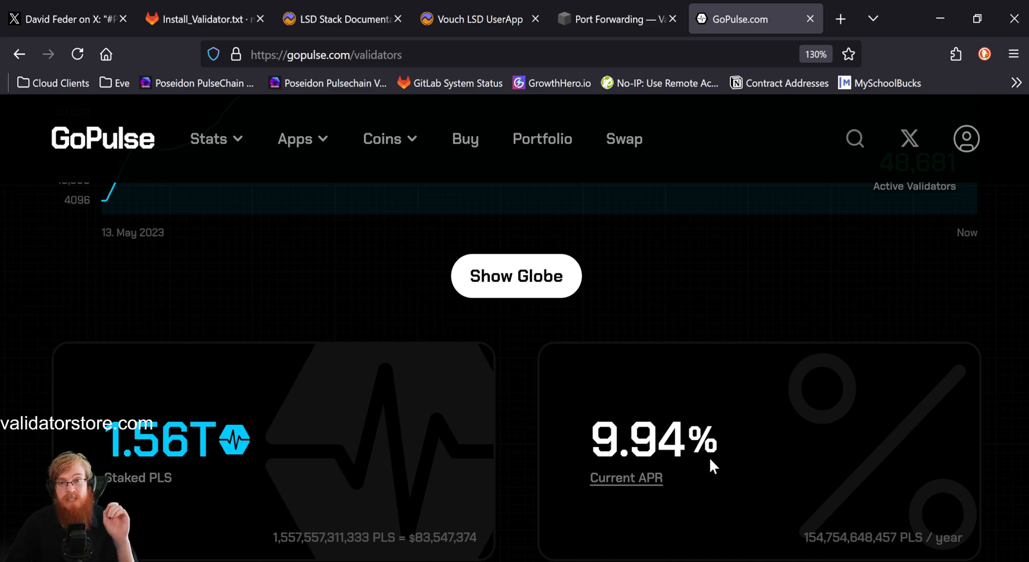
{"action": "mouse_move", "coordinate": [713, 300]}
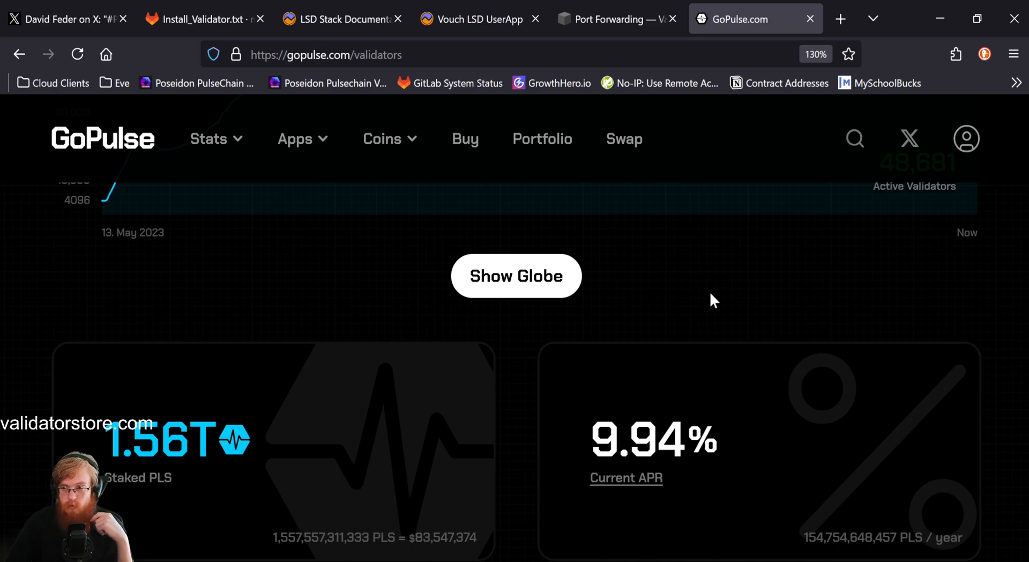
{"action": "mouse_move", "coordinate": [328, 448]}
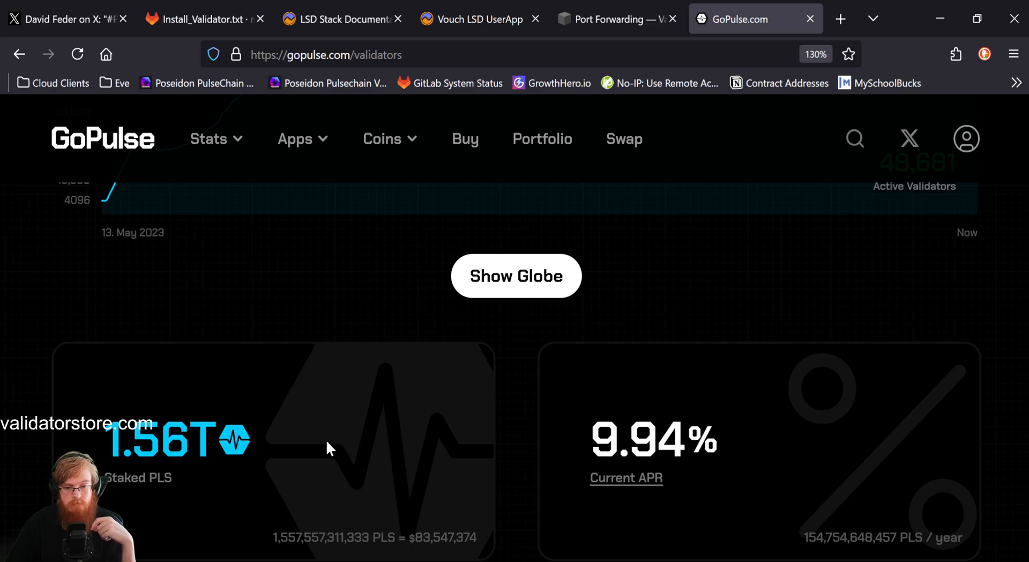
{"action": "mouse_move", "coordinate": [182, 449]}
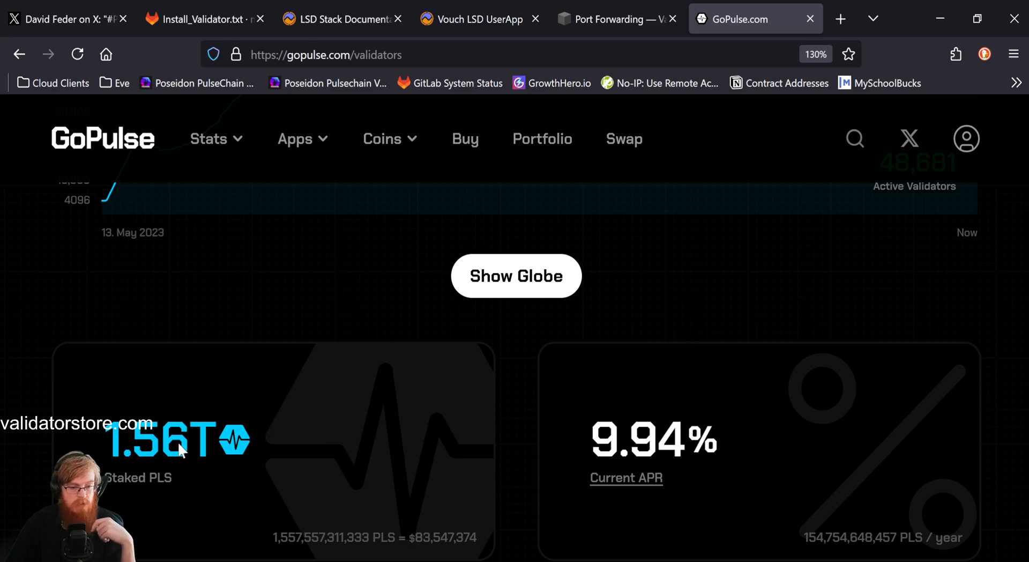
Scroll through the 9.94% APR, the leaderboard led by ValidatorStore.com and average validator balance
{"action": "scroll", "scroll_direction": "down", "scroll_amount": 3}
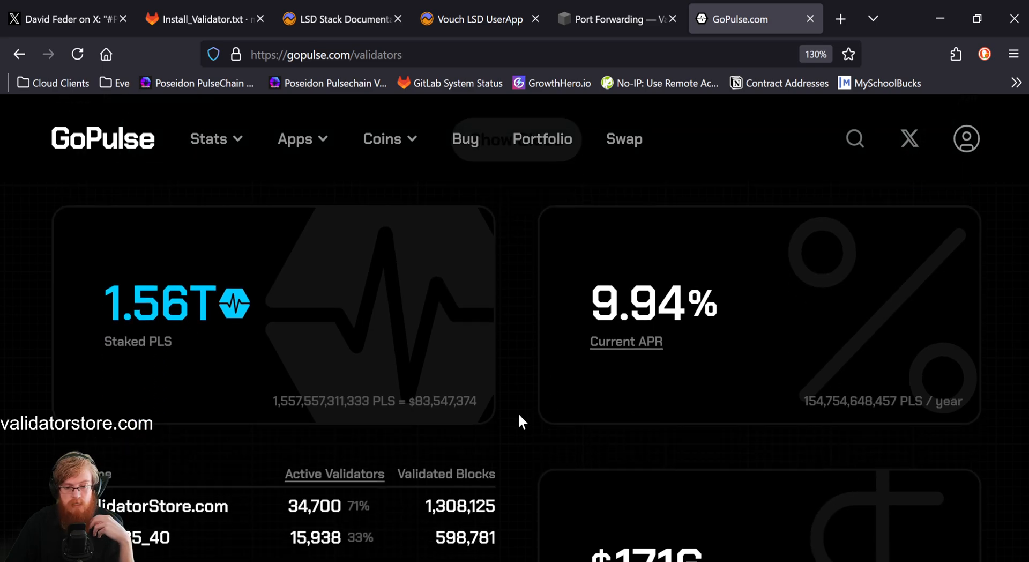
{"action": "scroll", "scroll_direction": "down", "scroll_amount": 3}
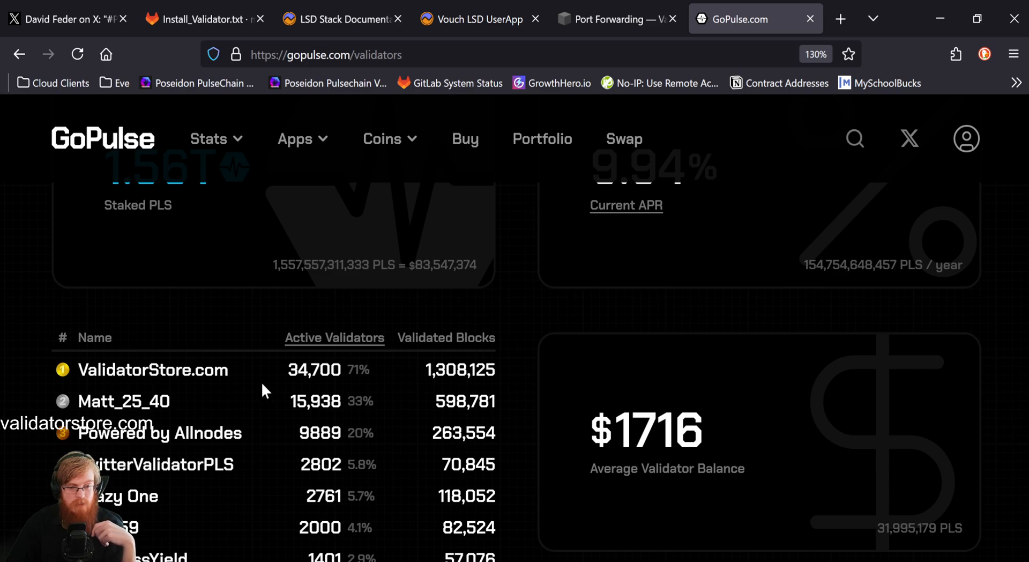
{"action": "mouse_move", "coordinate": [344, 373]}
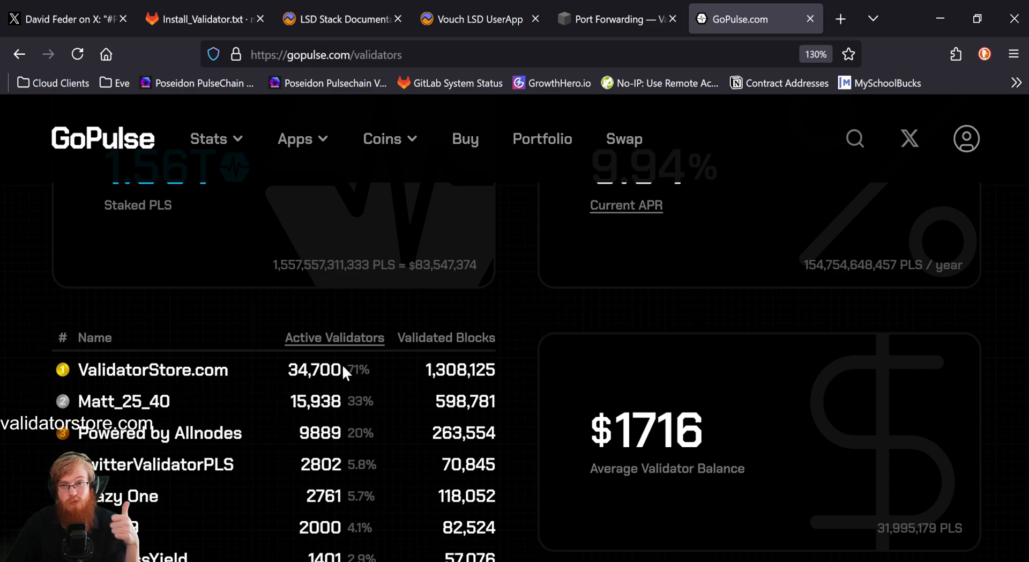
{"action": "mouse_move", "coordinate": [513, 361]}
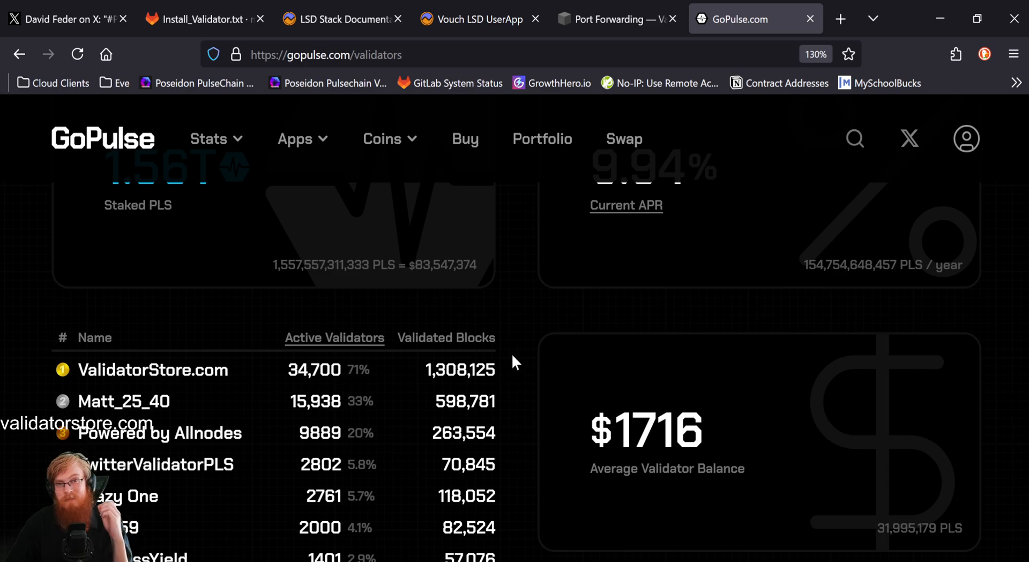
{"action": "mouse_move", "coordinate": [522, 361]}
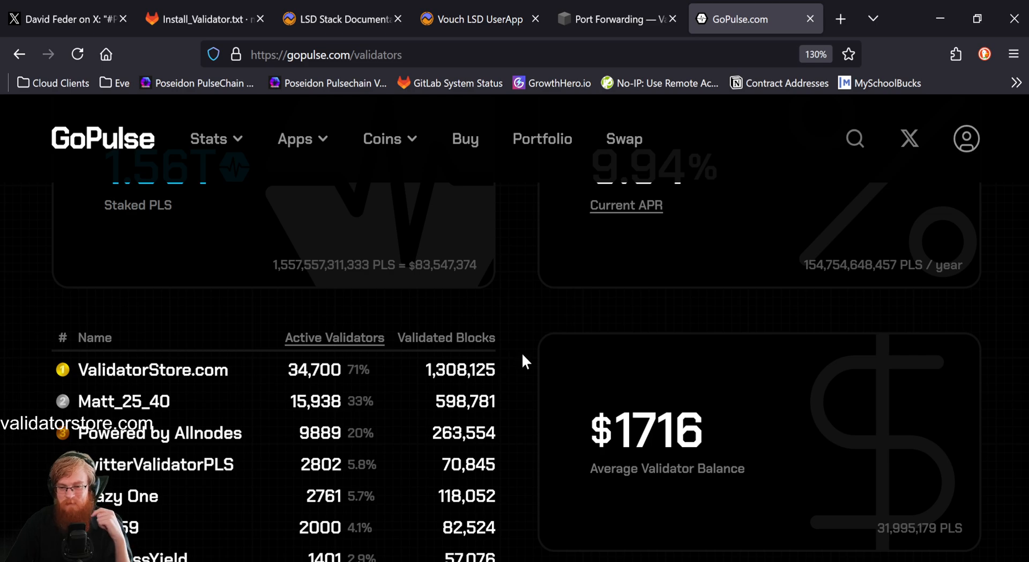
{"action": "scroll", "scroll_direction": "down", "scroll_amount": 3}
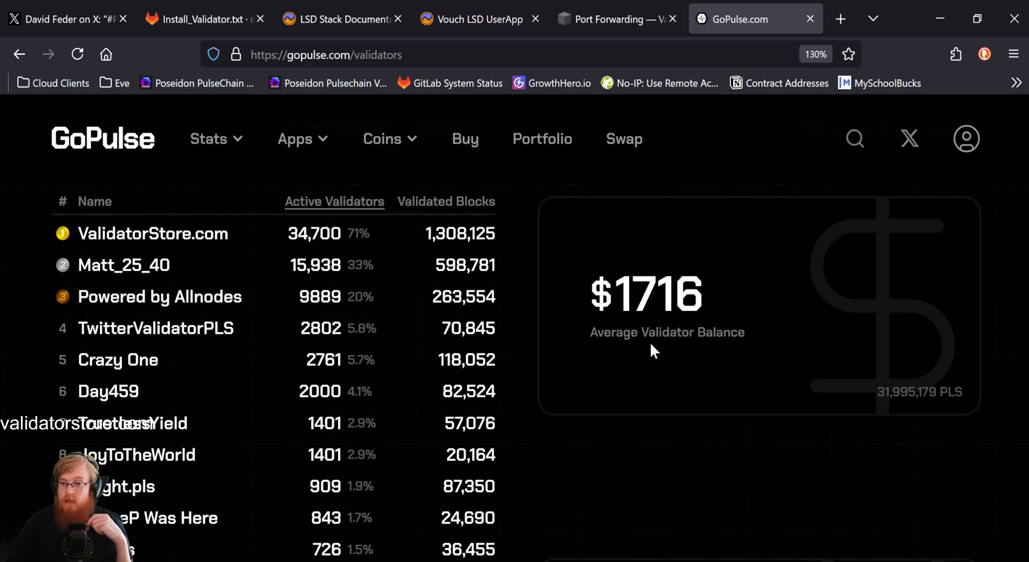
{"action": "mouse_move", "coordinate": [636, 312]}
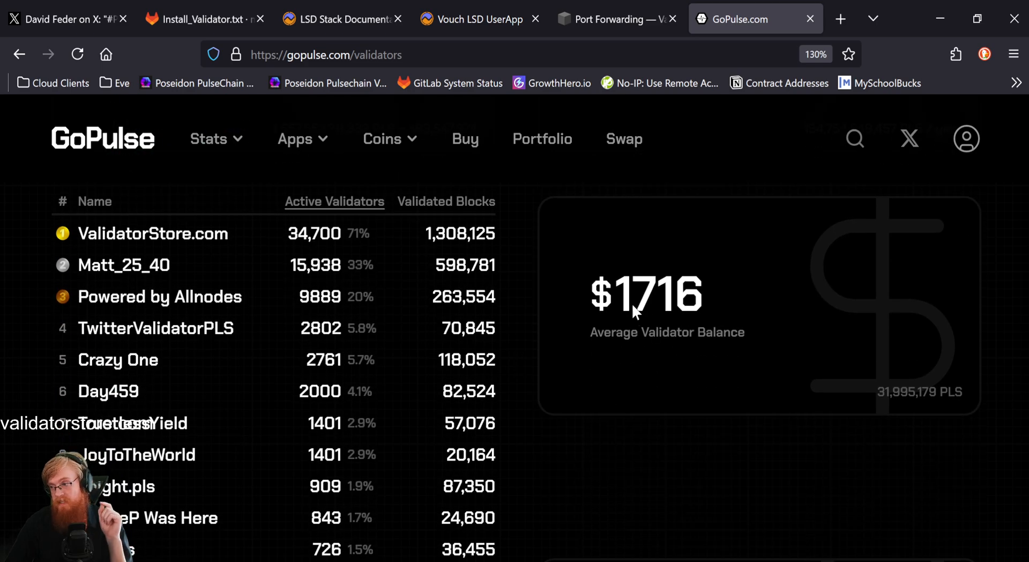
{"action": "mouse_move", "coordinate": [665, 319]}
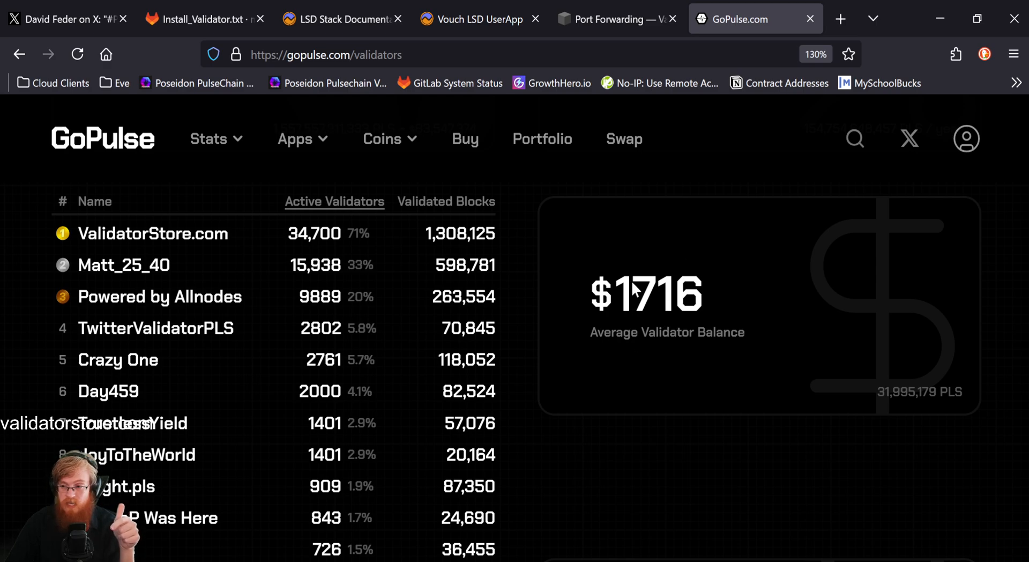
{"action": "mouse_move", "coordinate": [639, 319]}
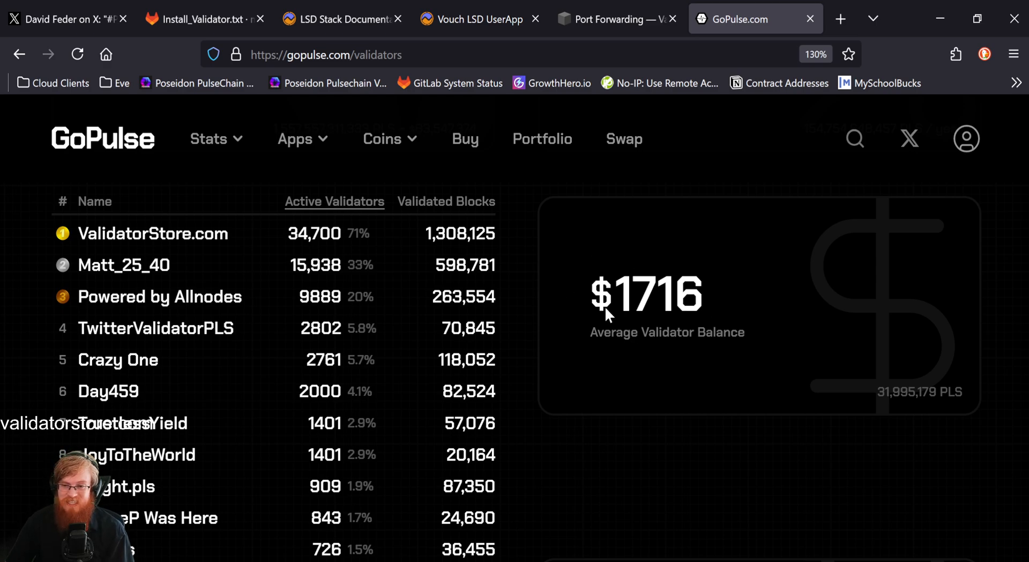
{"action": "mouse_move", "coordinate": [683, 304]}
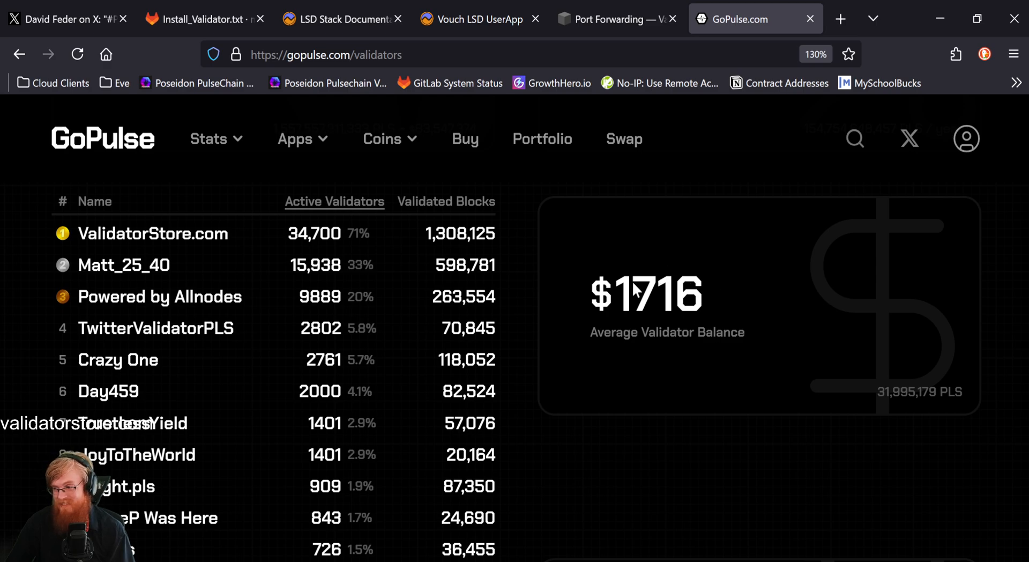
{"action": "mouse_move", "coordinate": [661, 323]}
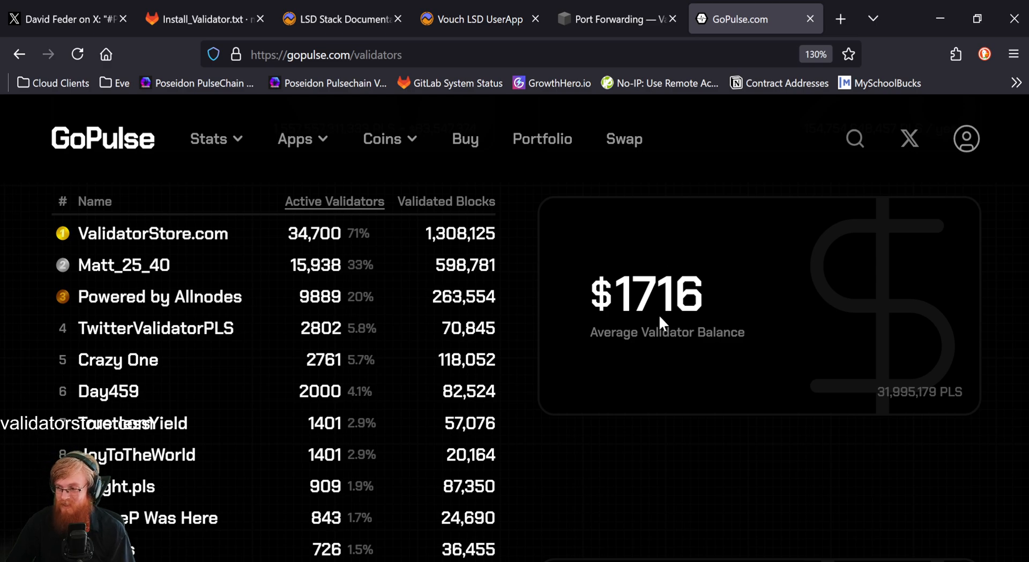
{"action": "mouse_move", "coordinate": [555, 320]}
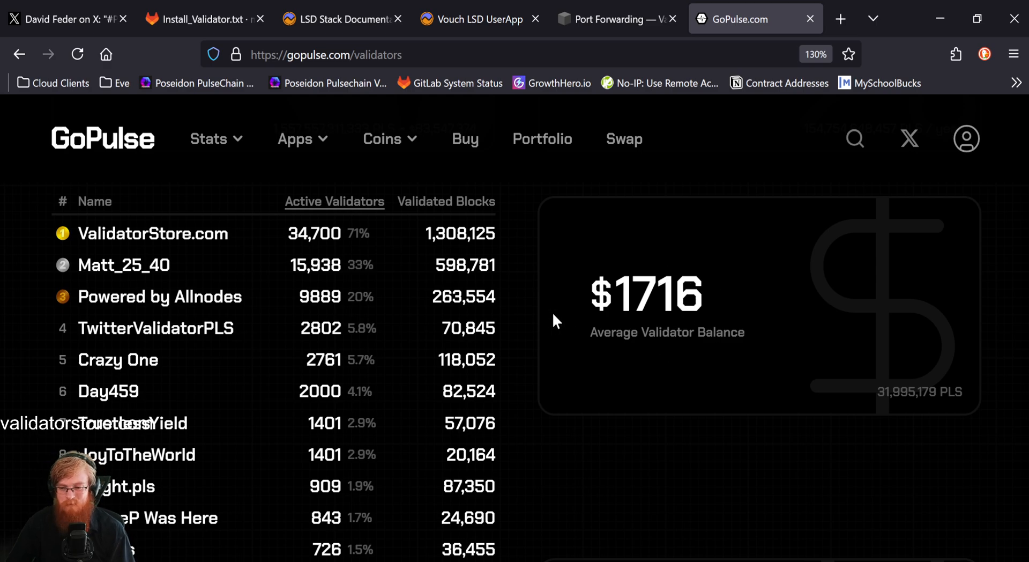
{"action": "scroll", "scroll_direction": "down", "scroll_amount": 3}
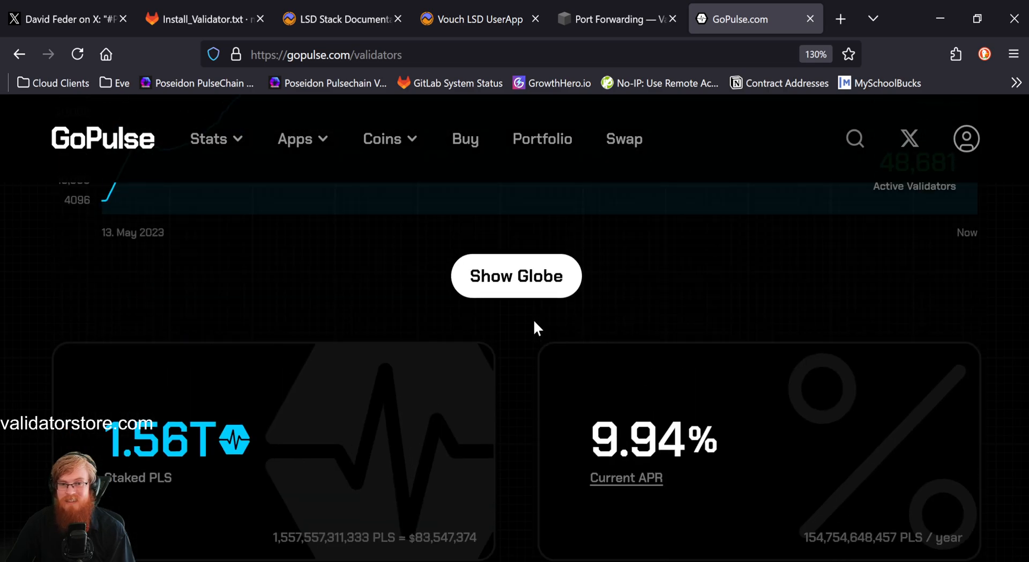
Switch back to GitLab's Install_Validator.txt with the ufw deny 631 rule highlighted
{"action": "scroll", "scroll_direction": "down", "scroll_amount": 3}
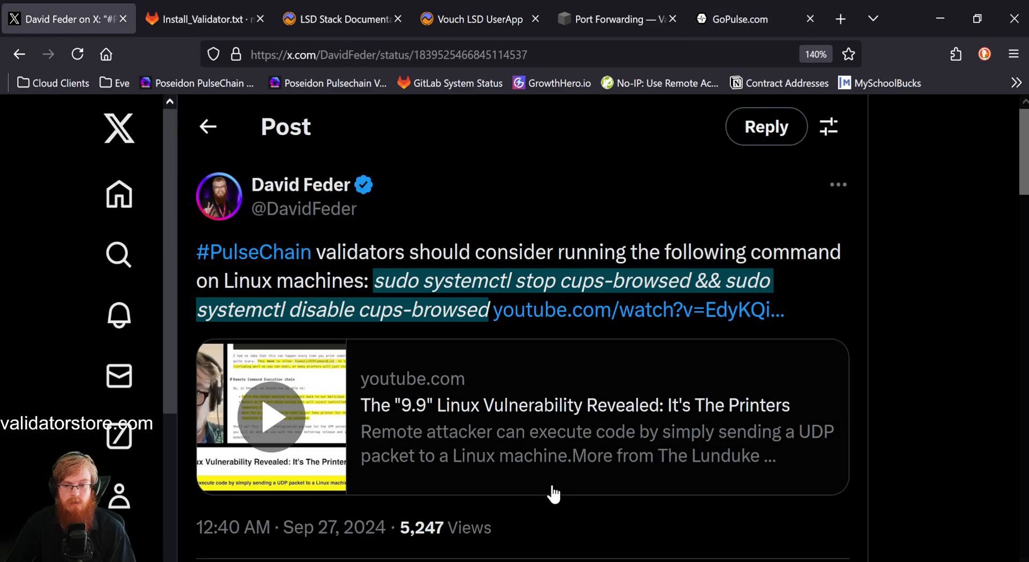
{"action": "left_click", "coordinate": [200, 18]}
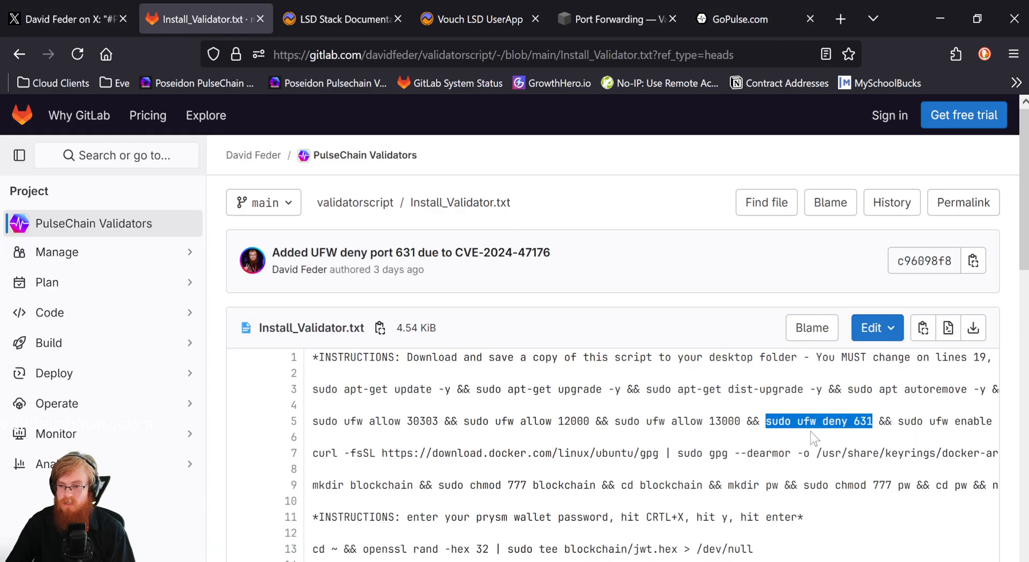
{"action": "mouse_move", "coordinate": [497, 387]}
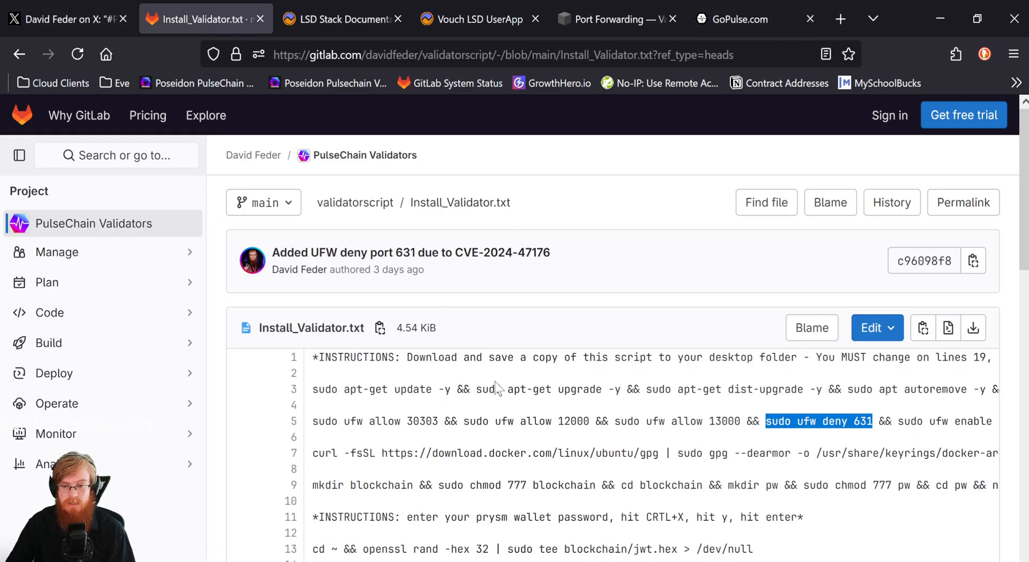
{"action": "mouse_move", "coordinate": [593, 391]}
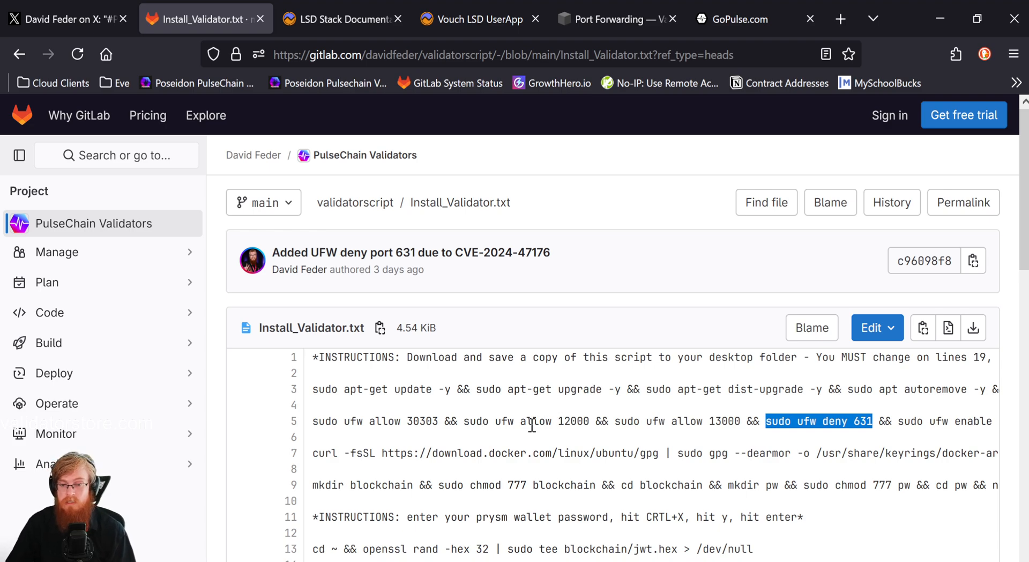
{"action": "mouse_move", "coordinate": [513, 420]}
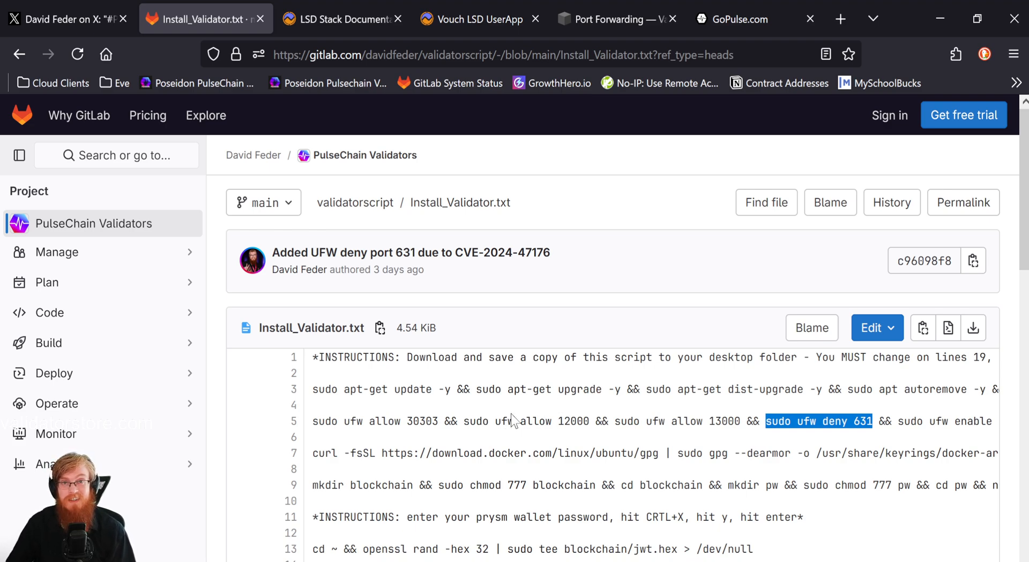